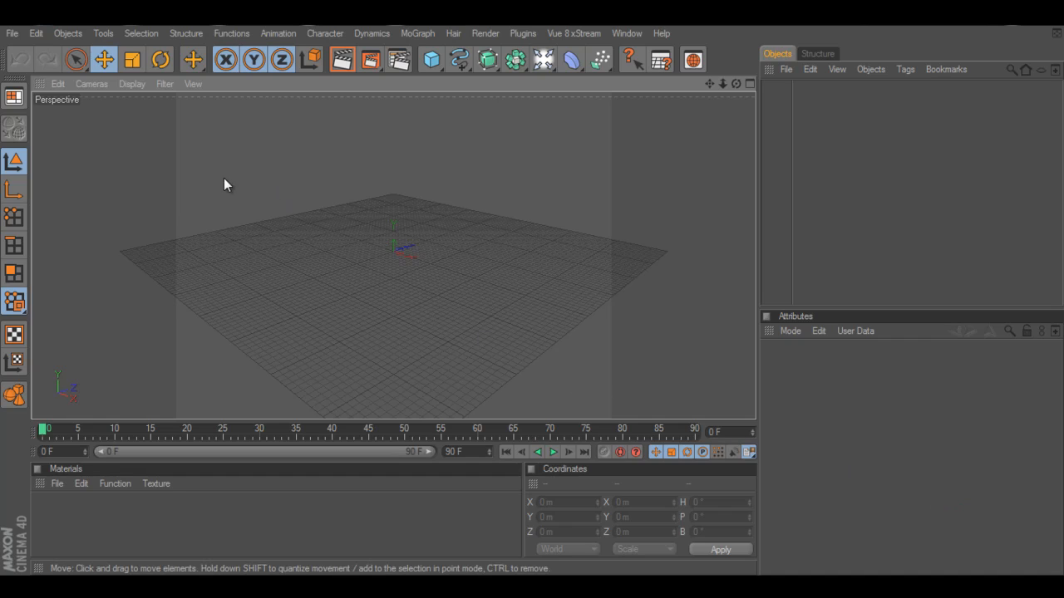
{"action": "mouse_move", "coordinate": [711, 249]}
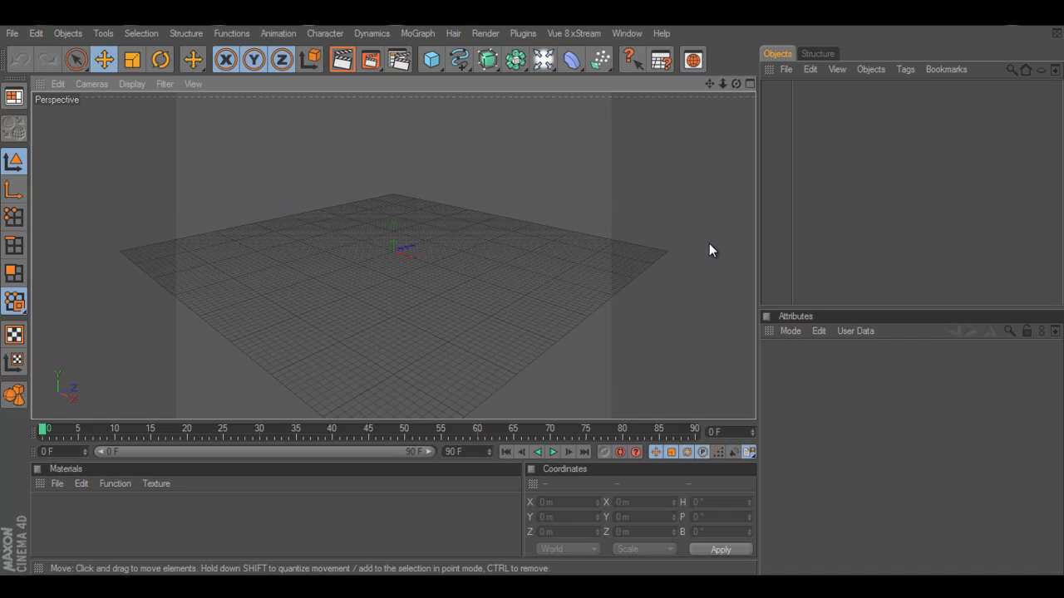
{"action": "mouse_move", "coordinate": [711, 262]}
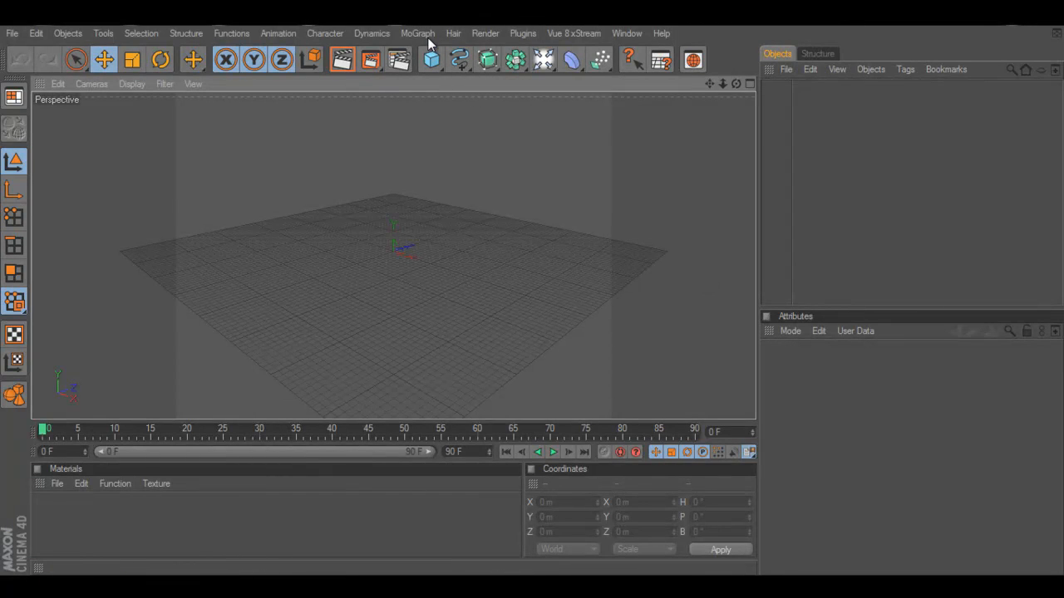
- Add a cube sized 70 m on X/Y/Z and enable Fillet with a 5 m radius
{"action": "left_click", "coordinate": [419, 33]}
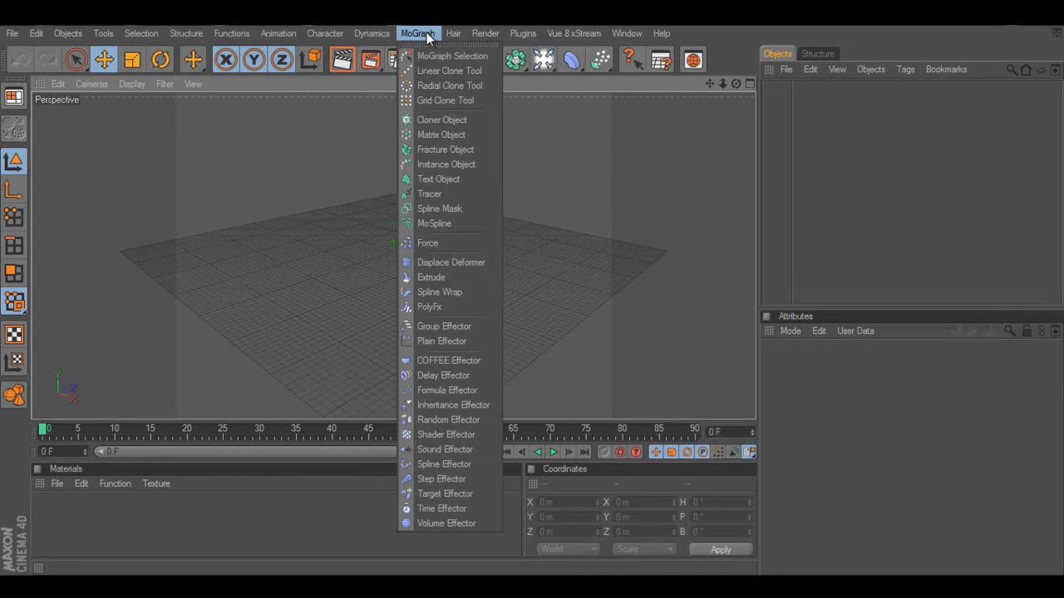
{"action": "left_click", "coordinate": [426, 33]}
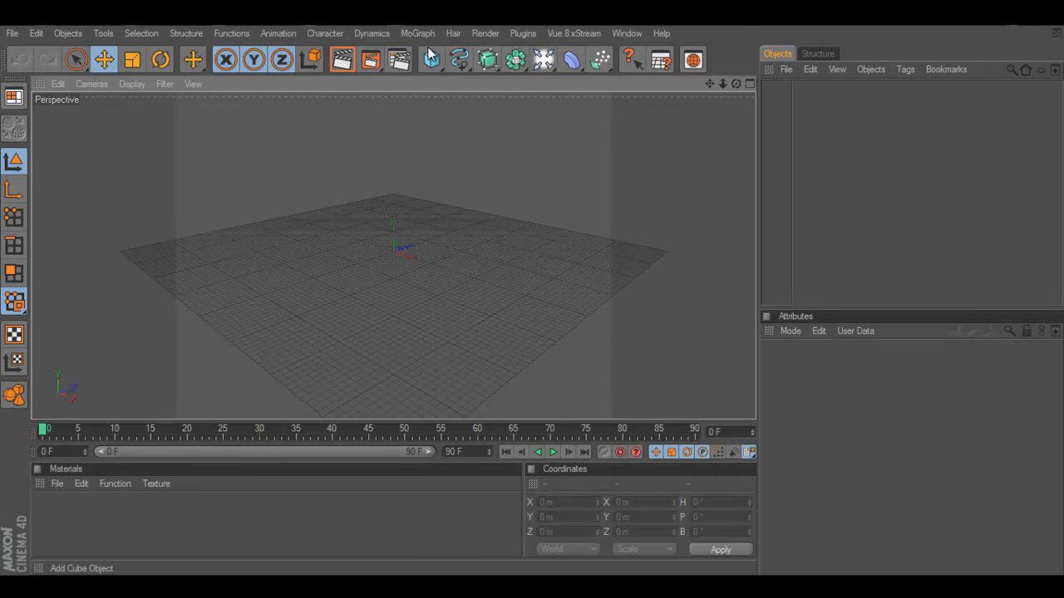
{"action": "mouse_move", "coordinate": [432, 60]}
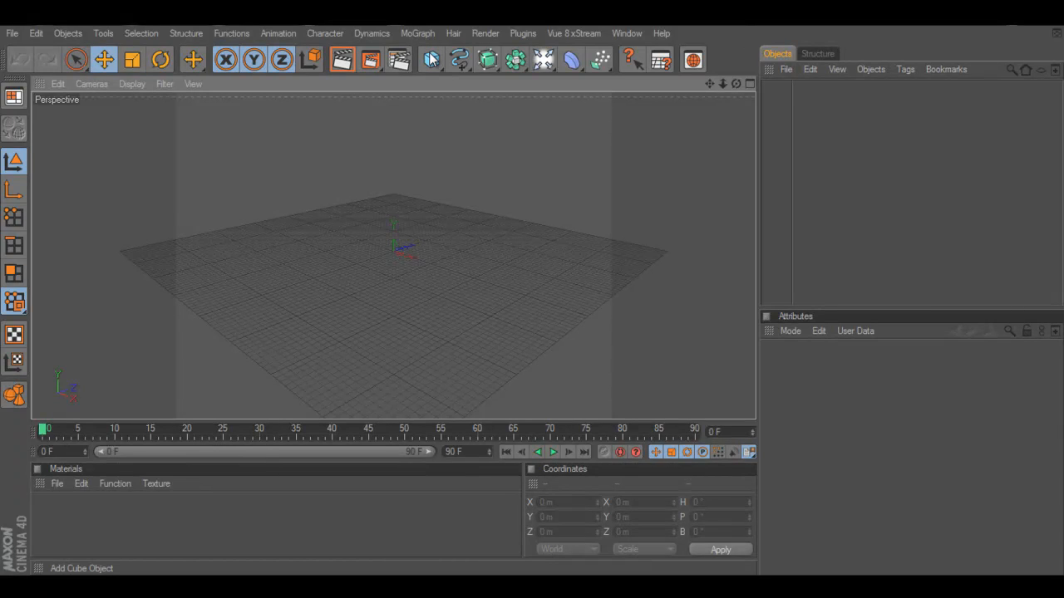
{"action": "left_click", "coordinate": [427, 60]}
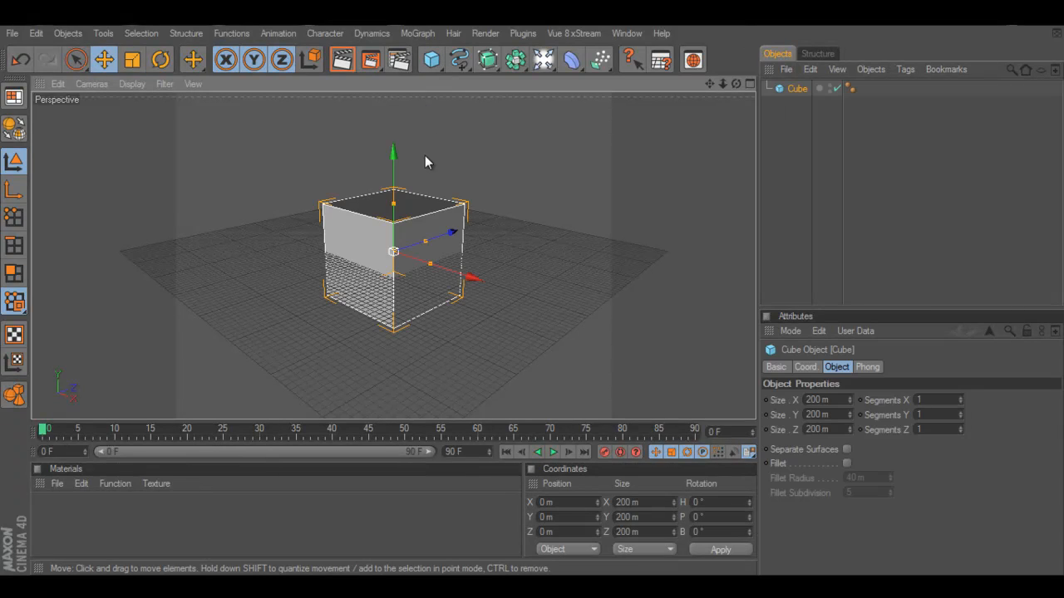
{"action": "left_click", "coordinate": [821, 399]}
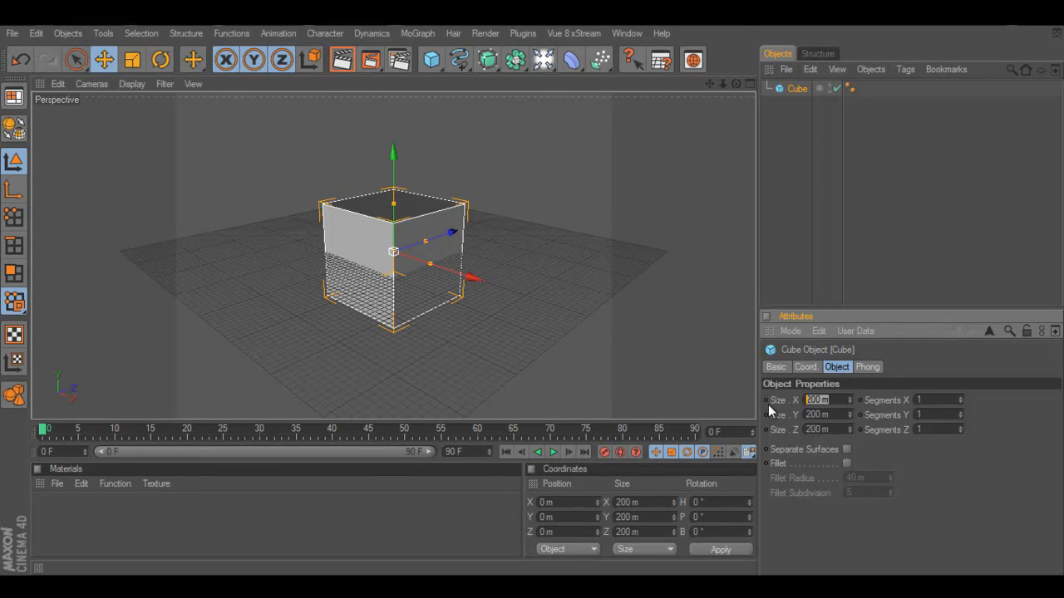
{"action": "type", "text": "70 m"}
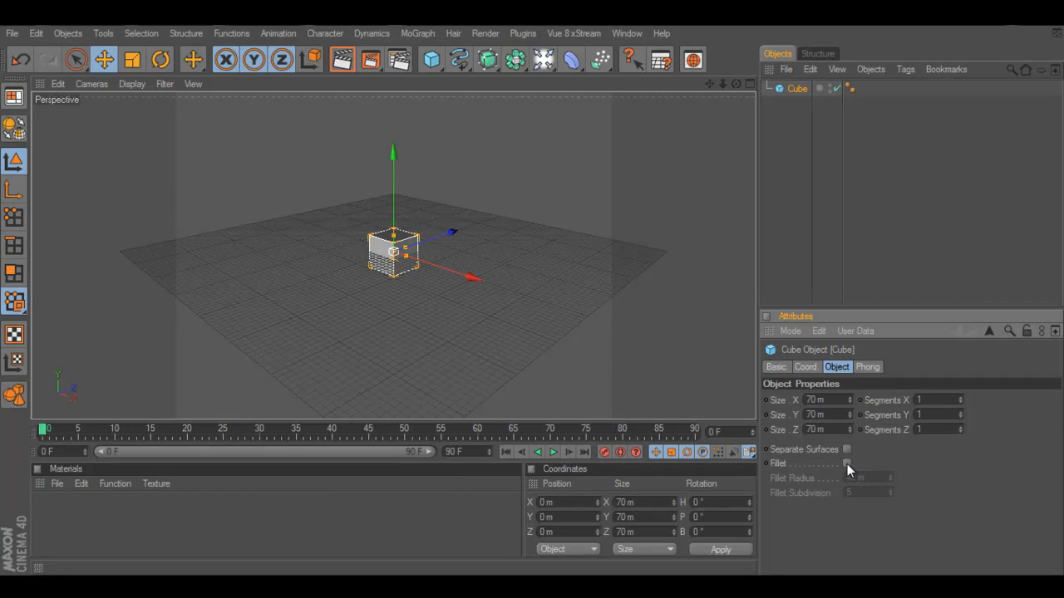
{"action": "left_click", "coordinate": [848, 463]}
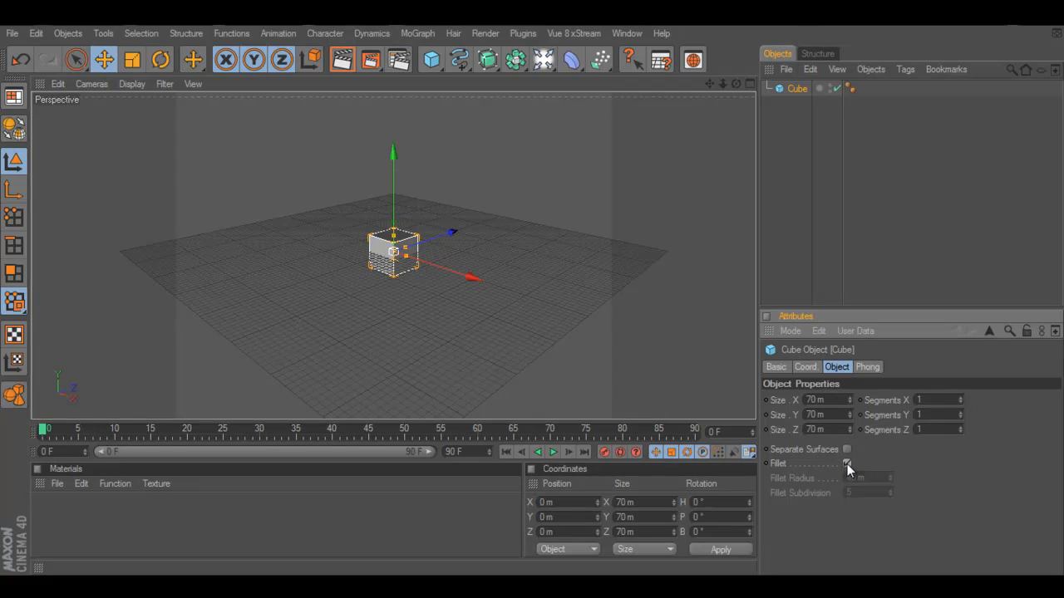
{"action": "left_click", "coordinate": [847, 462]}
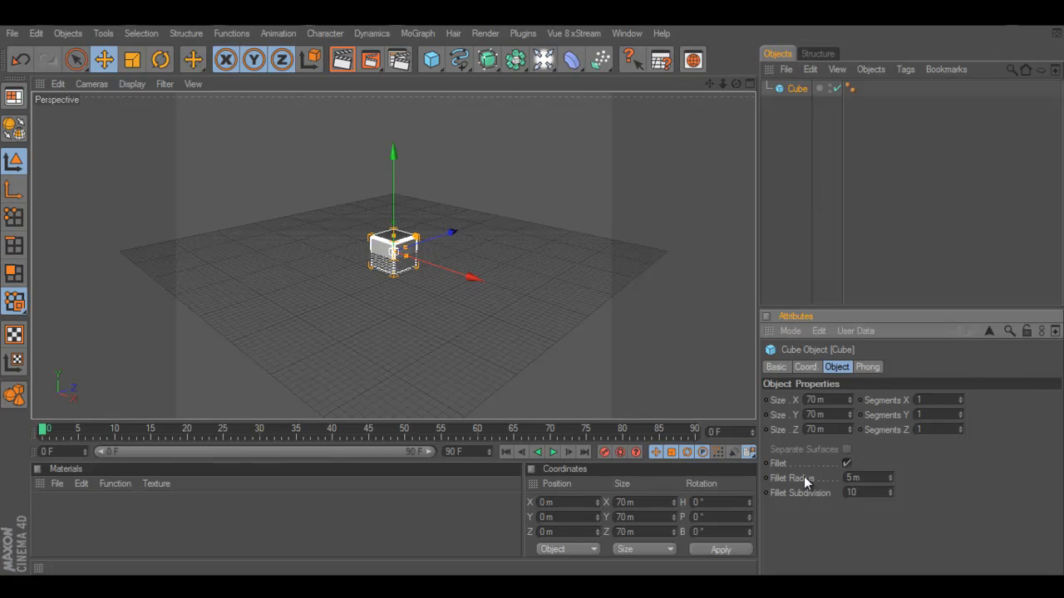
{"action": "mouse_move", "coordinate": [517, 121]}
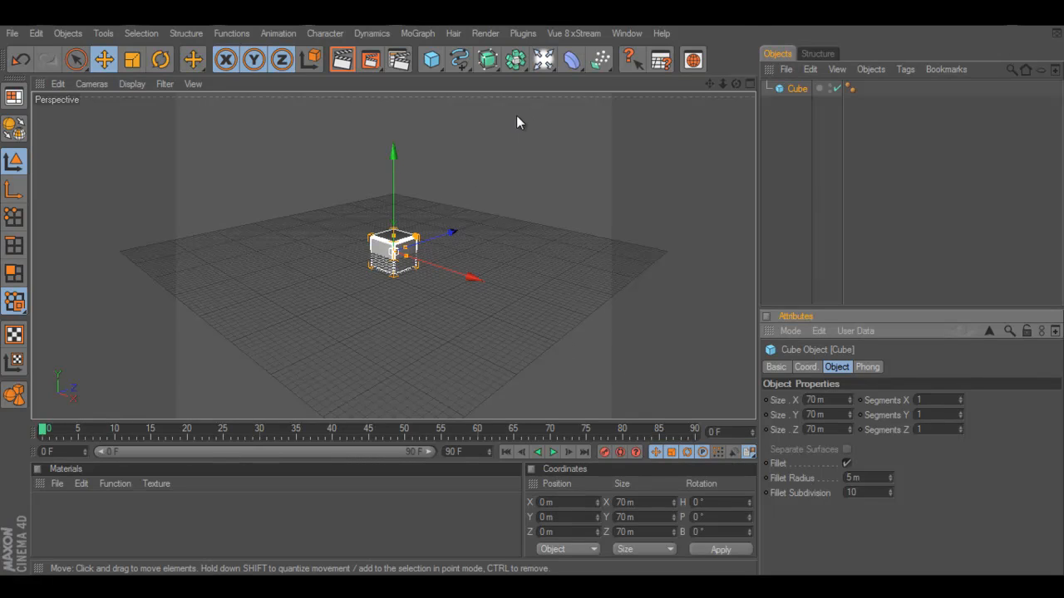
{"action": "mouse_move", "coordinate": [309, 333]}
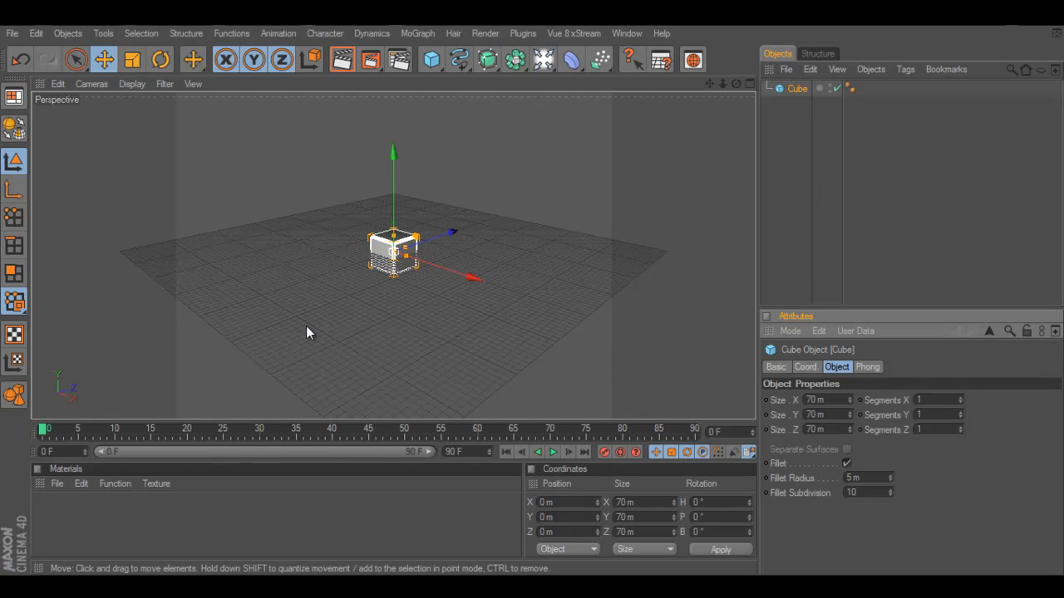
{"action": "mouse_move", "coordinate": [279, 191]}
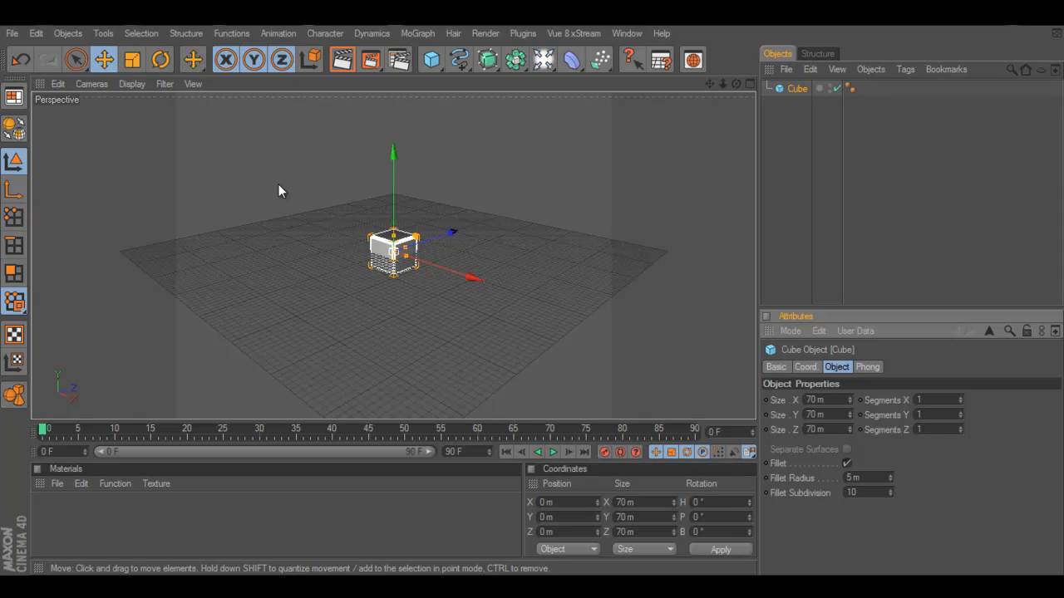
{"action": "mouse_move", "coordinate": [390, 293]}
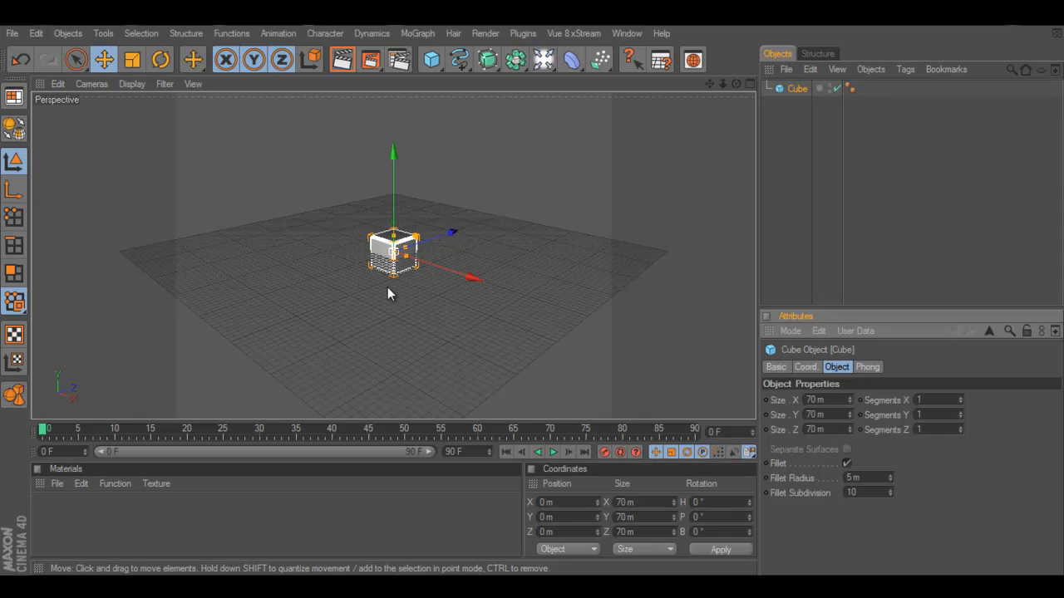
{"action": "mouse_move", "coordinate": [522, 163]}
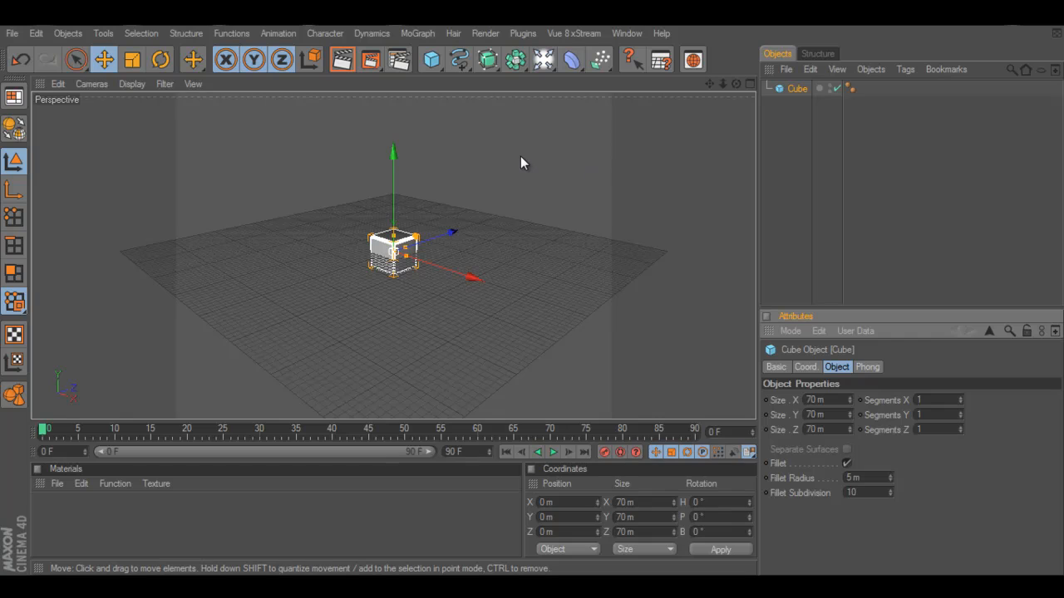
{"action": "mouse_move", "coordinate": [416, 33]}
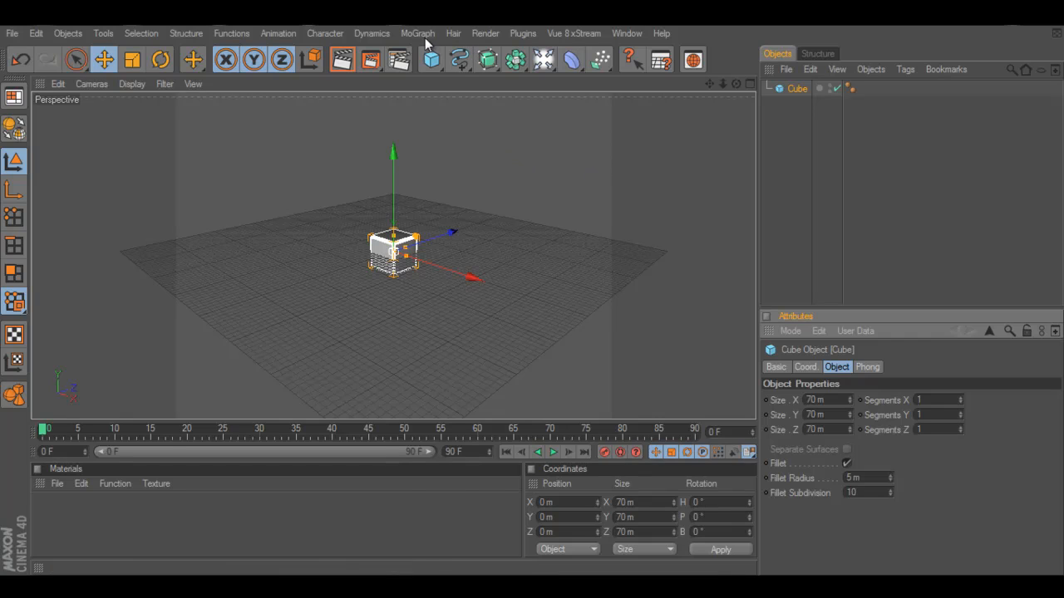
- Create a MoGraph Cloner and make the cube its child, stacking three linear copies
{"action": "left_click", "coordinate": [417, 33]}
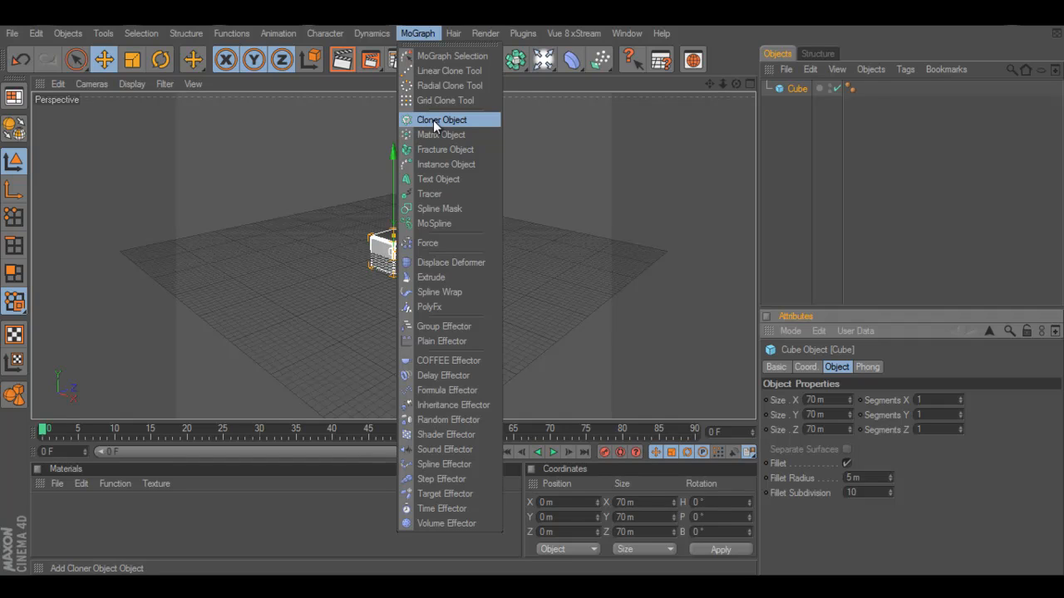
{"action": "left_click", "coordinate": [446, 120]}
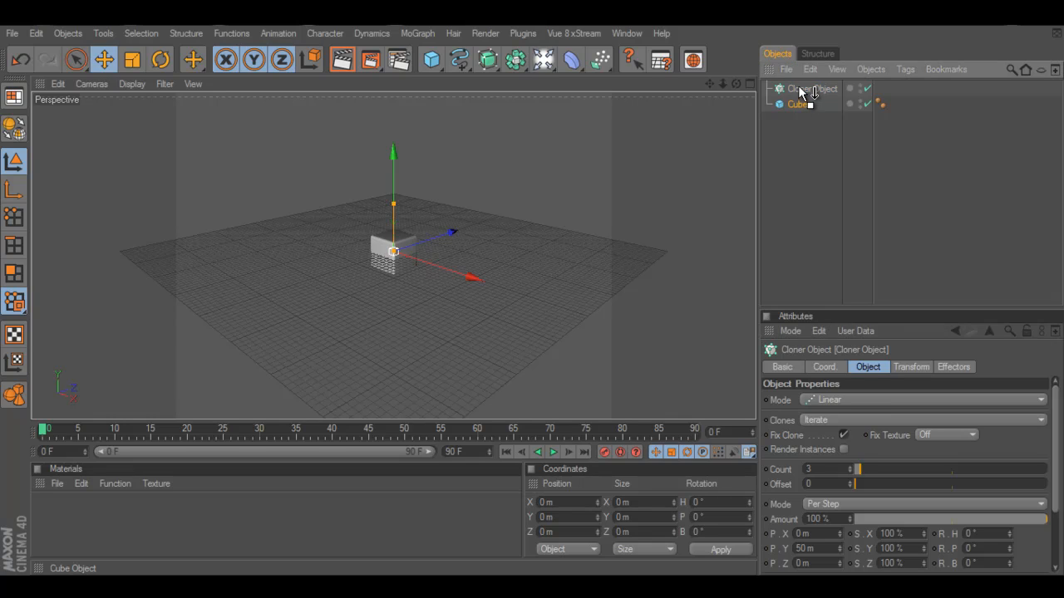
{"action": "left_click", "coordinate": [804, 103]}
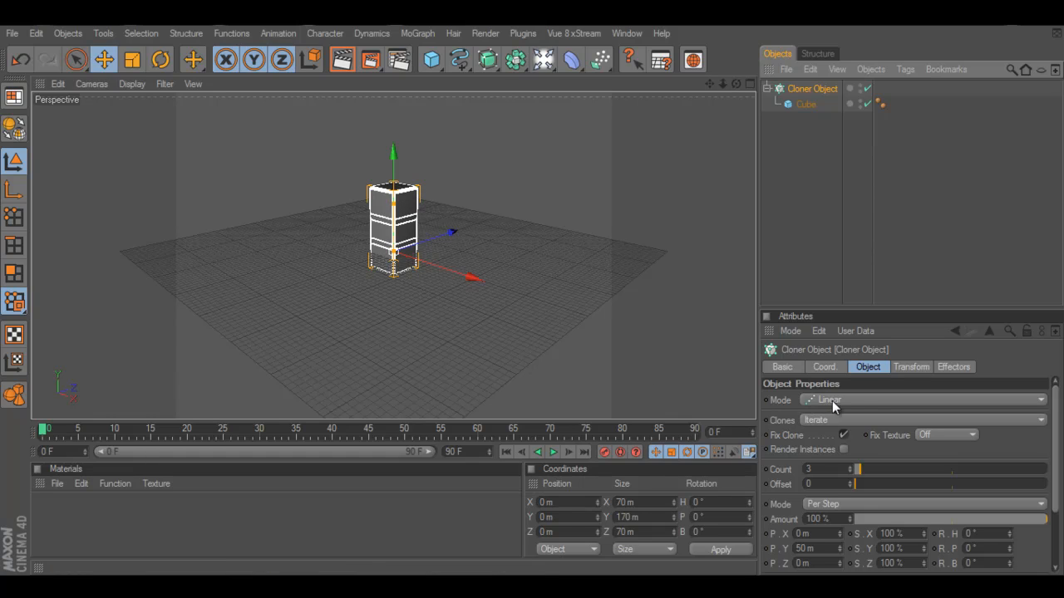
{"action": "left_click", "coordinate": [818, 469]}
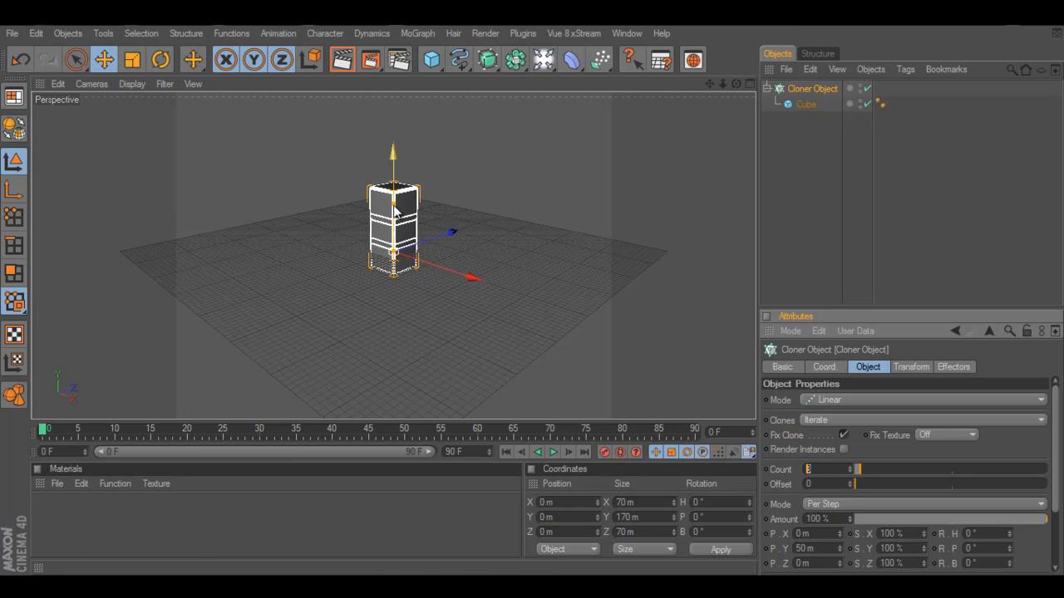
{"action": "mouse_move", "coordinate": [811, 384]}
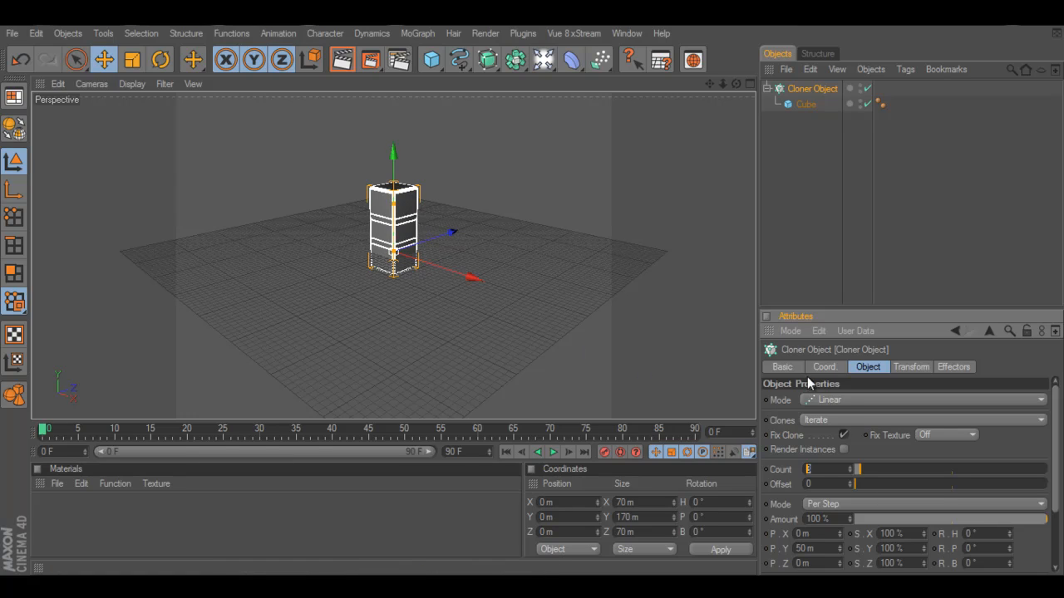
- Change the Cloner mode from Linear to Radial so the cubes form a ring
{"action": "left_click", "coordinate": [923, 400]}
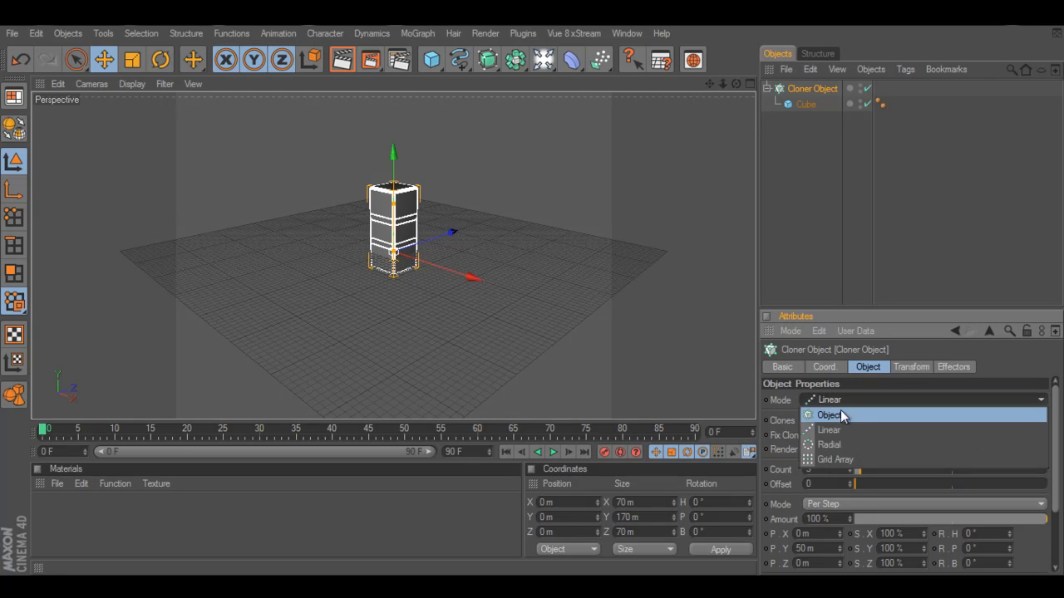
{"action": "left_click", "coordinate": [831, 446]}
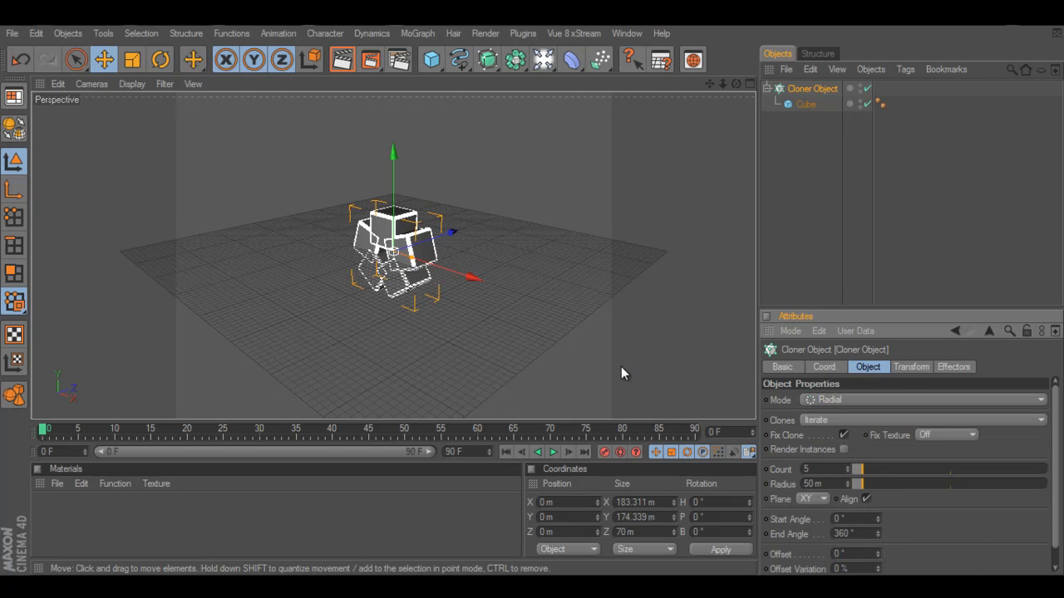
{"action": "mouse_move", "coordinate": [457, 204]}
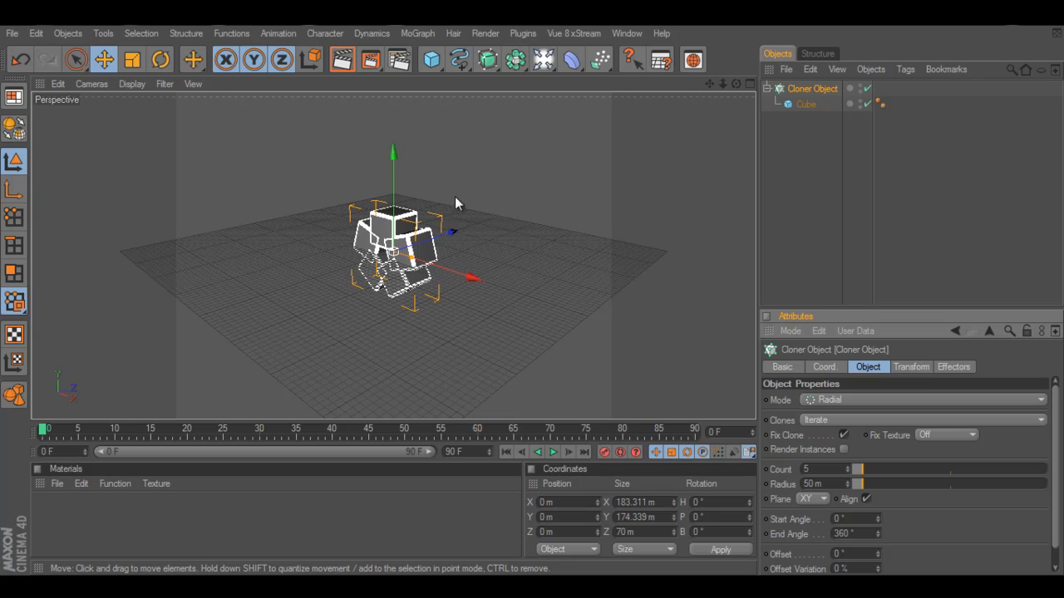
{"action": "mouse_move", "coordinate": [456, 253]}
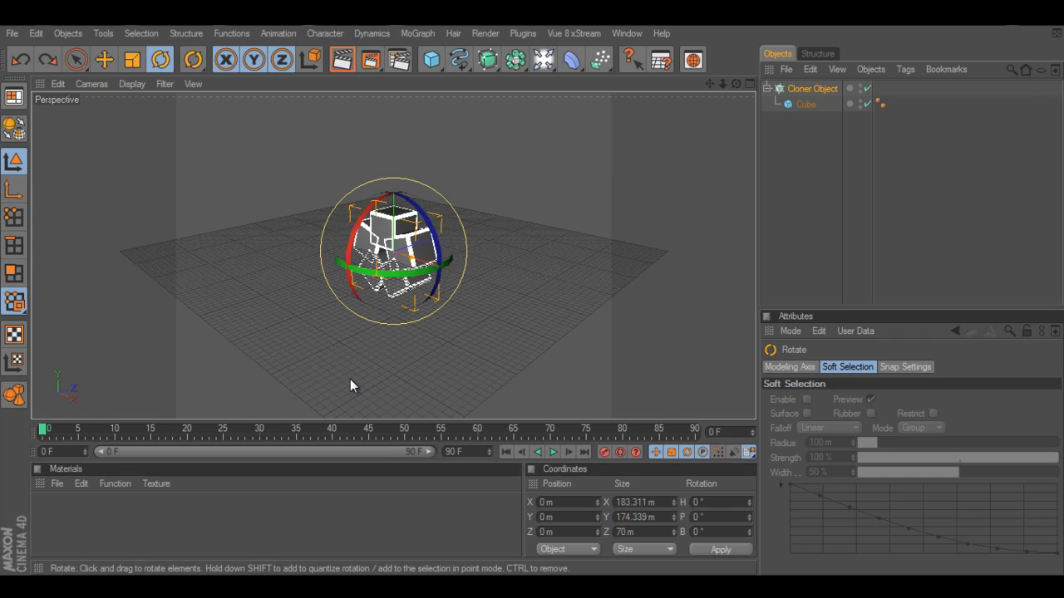
{"action": "mouse_move", "coordinate": [811, 129]}
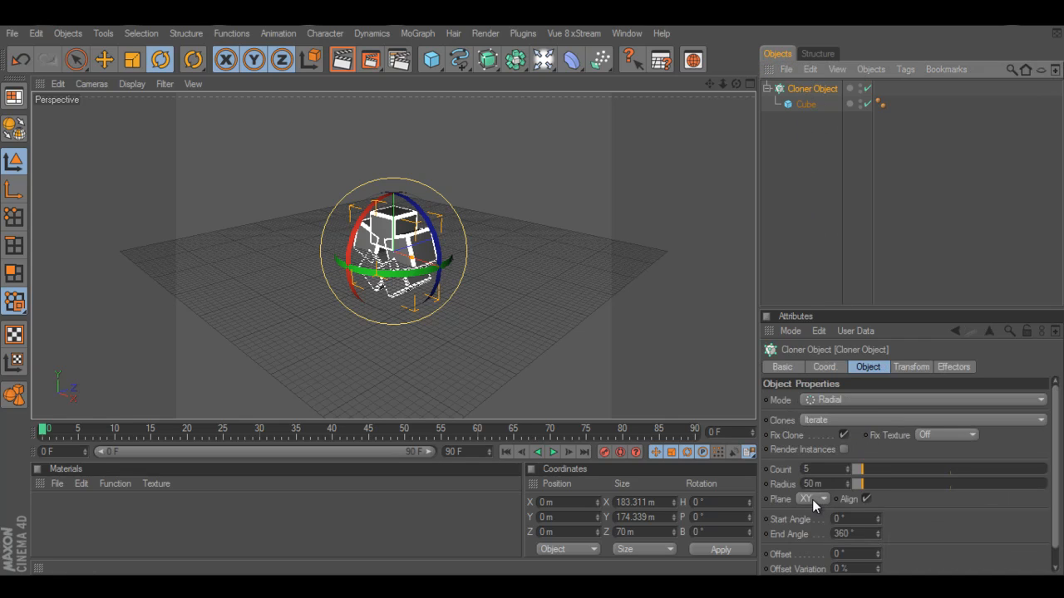
- Lay the radial ring on the XZ plane with radius 400 and count 30
{"action": "left_click", "coordinate": [823, 499]}
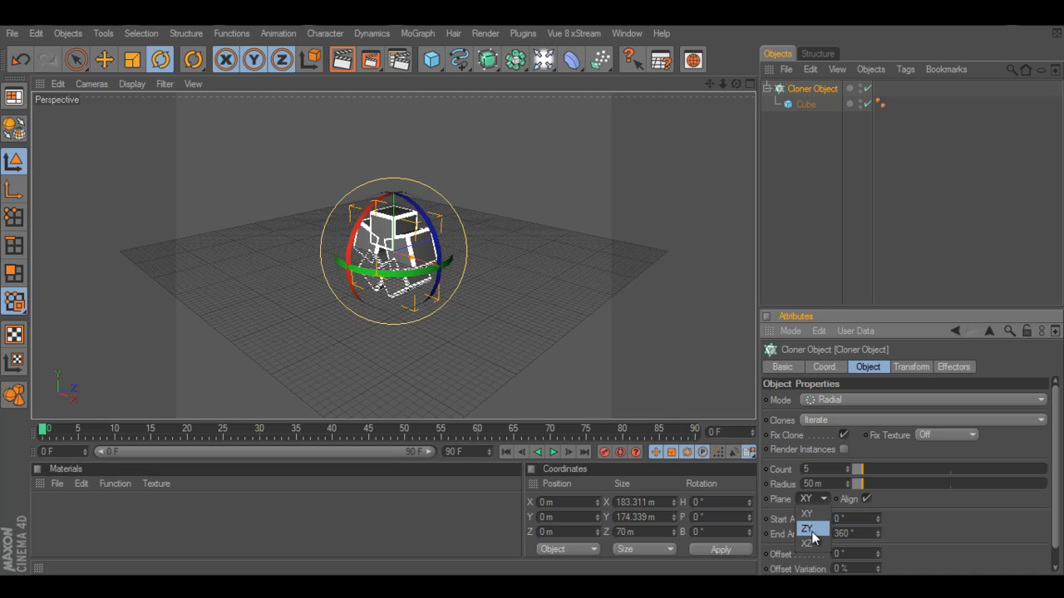
{"action": "left_click", "coordinate": [811, 543]}
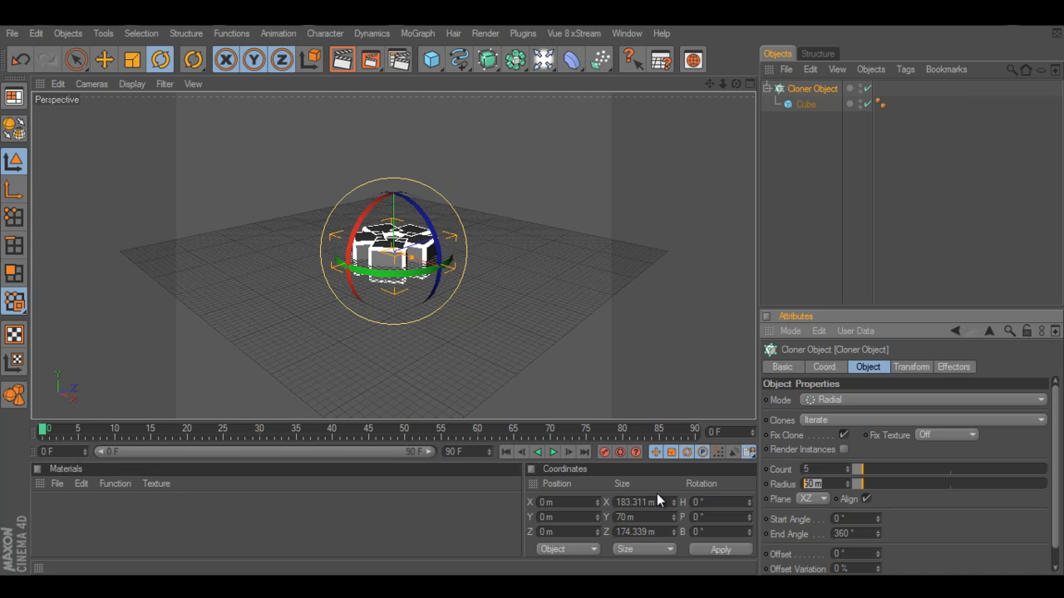
{"action": "type", "text": "400"}
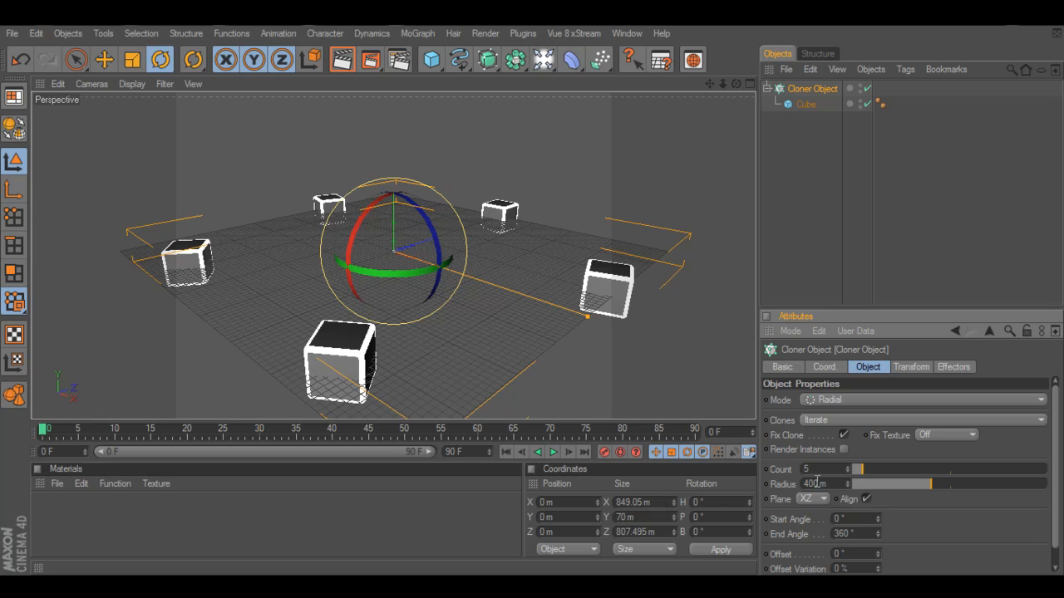
{"action": "left_click", "coordinate": [831, 469]}
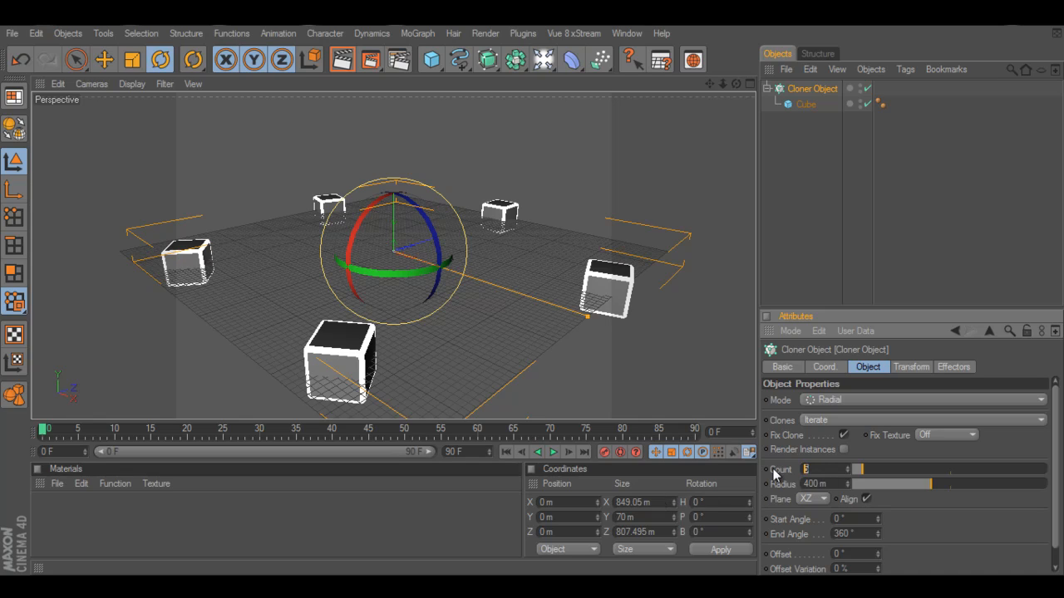
{"action": "type", "text": "30"}
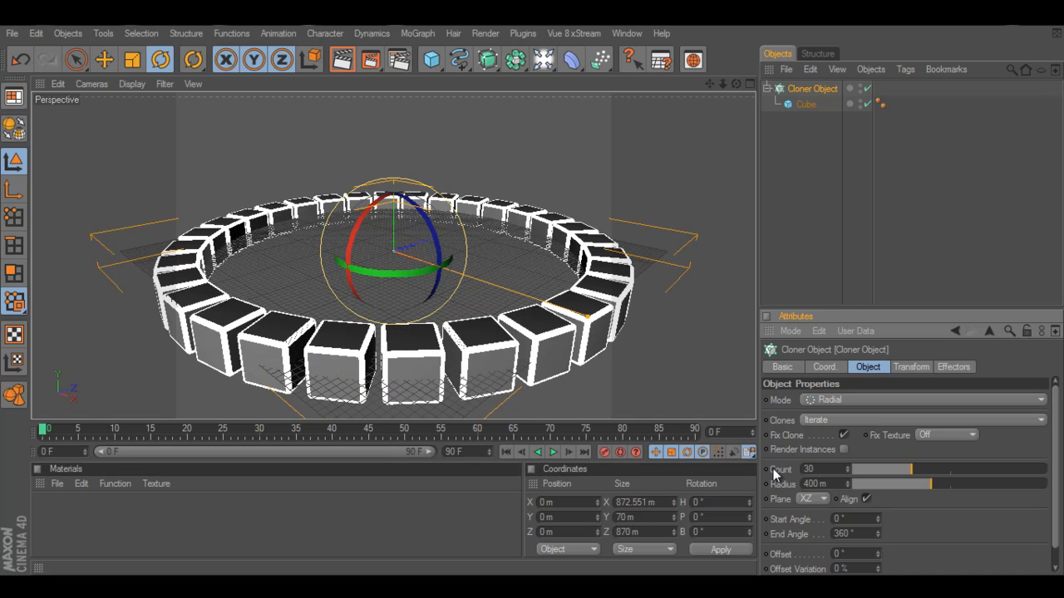
{"action": "mouse_move", "coordinate": [282, 187]}
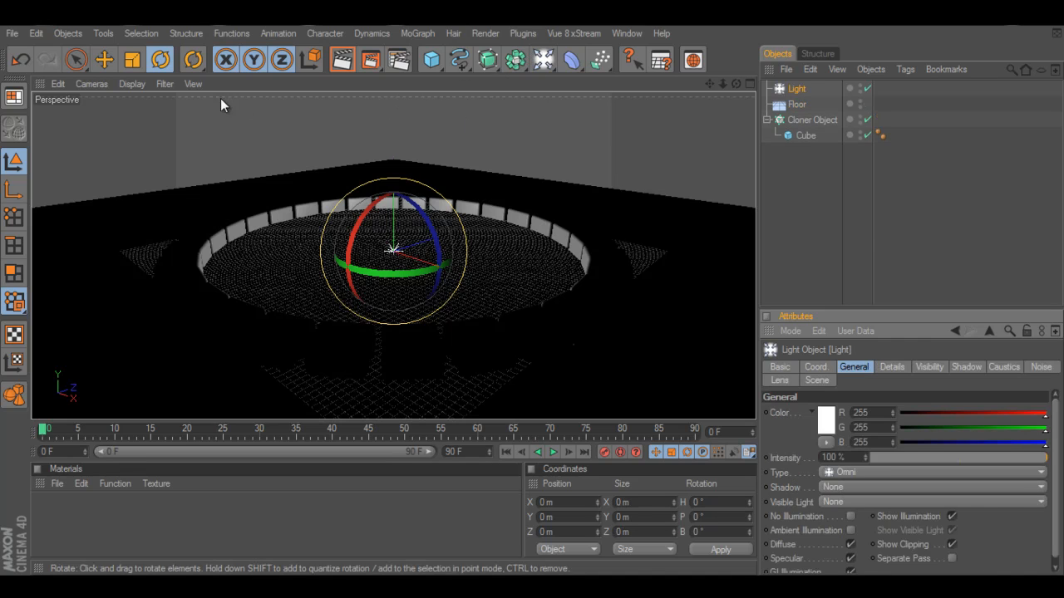
- Add a floor and a light to the scene and select the light
{"action": "left_click", "coordinate": [103, 60]}
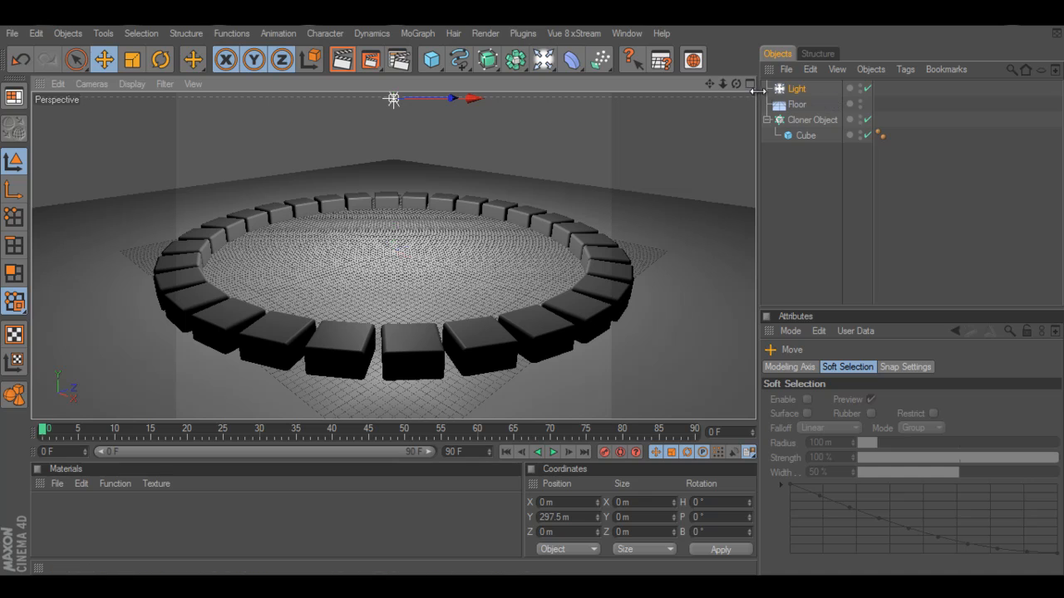
{"action": "left_click", "coordinate": [796, 105]}
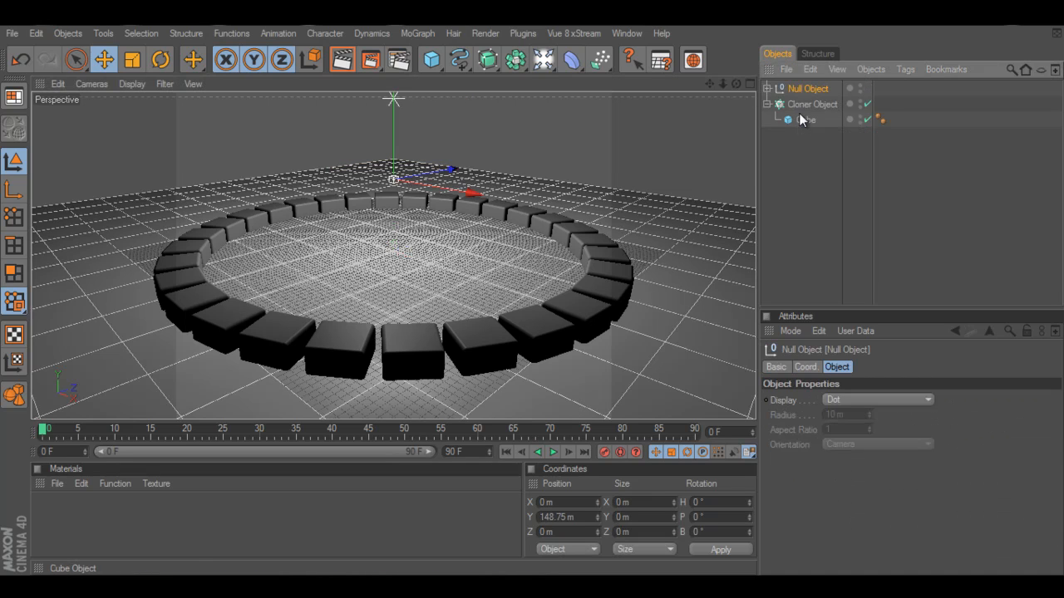
- Rename the null object to 'Scene'
{"action": "left_click", "coordinate": [802, 88]}
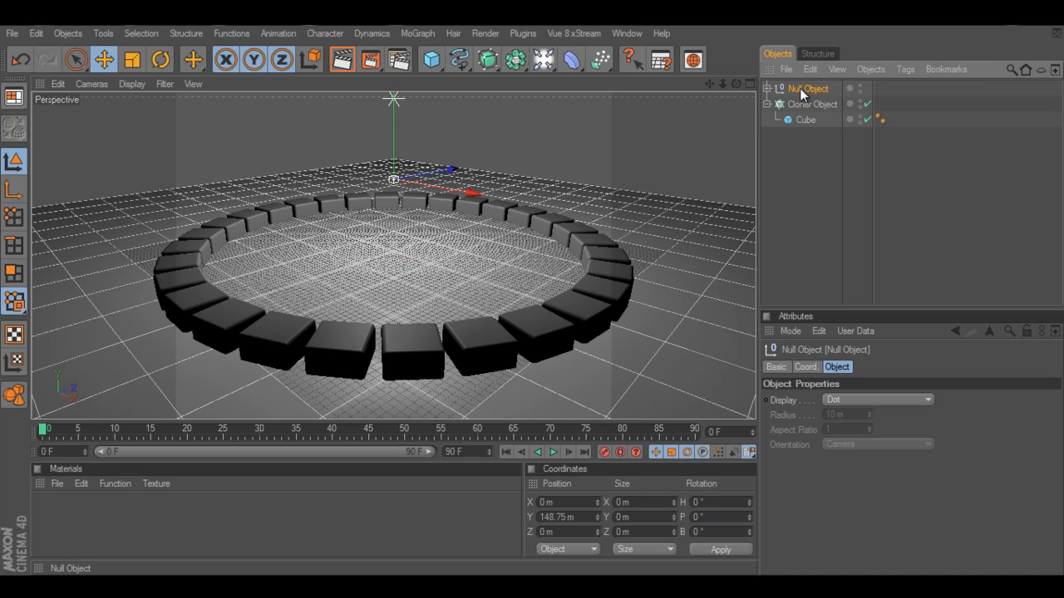
{"action": "double_click", "coordinate": [804, 88]}
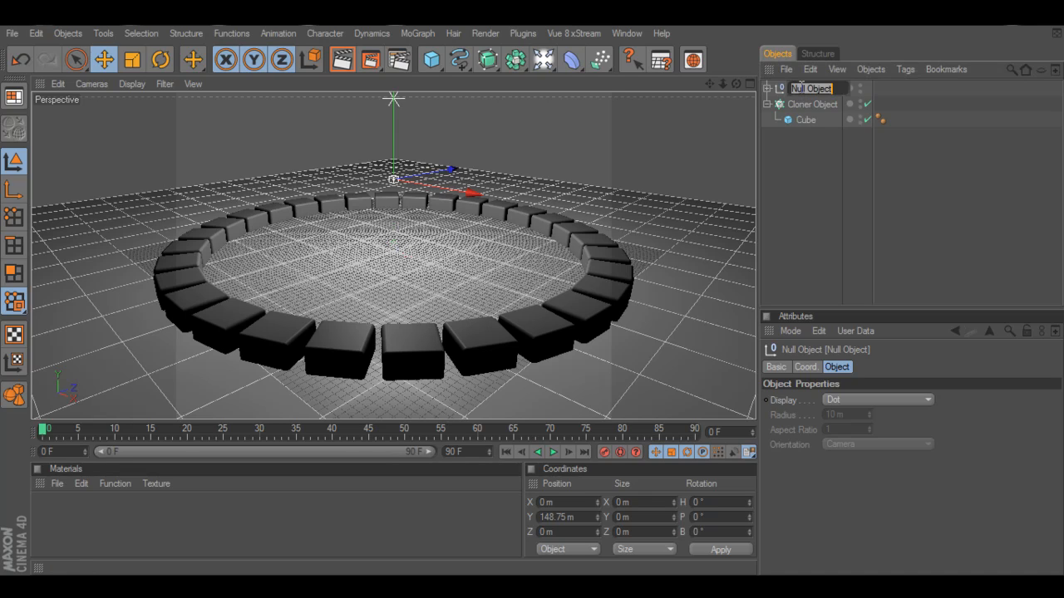
{"action": "type", "text": "Scene"}
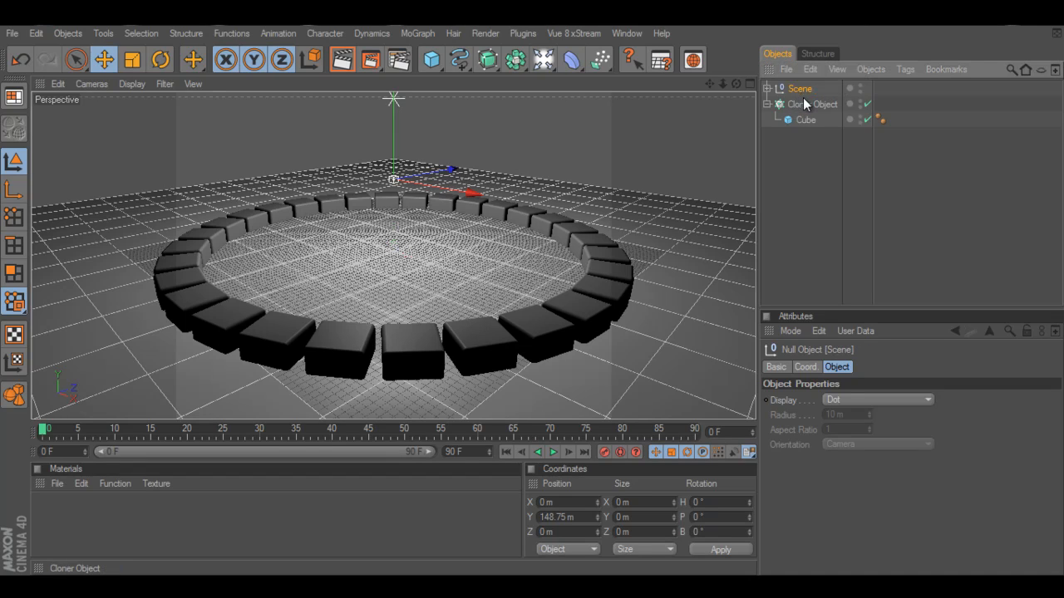
{"action": "mouse_move", "coordinate": [659, 223]}
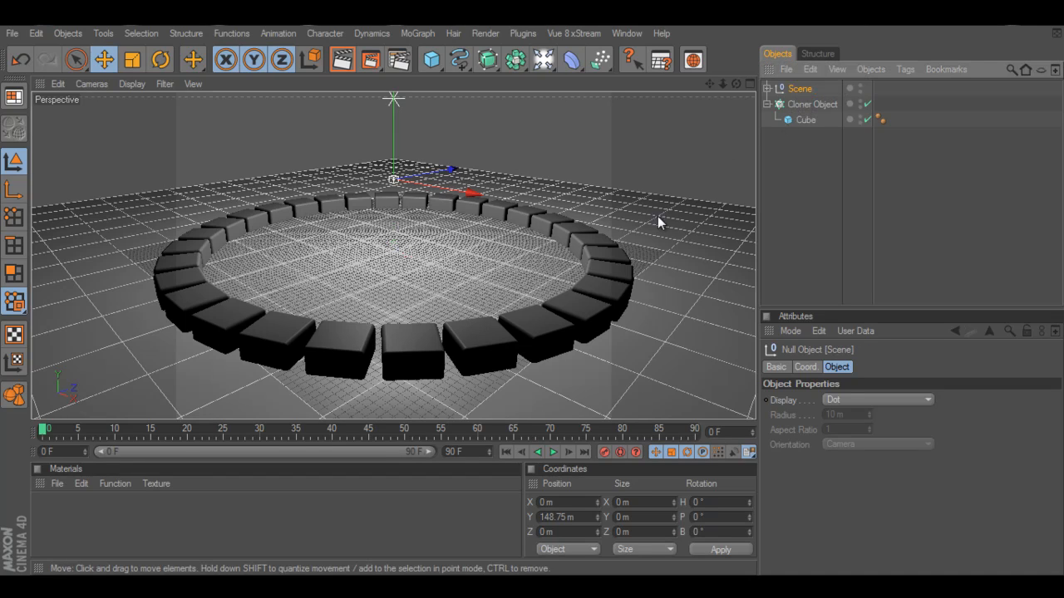
{"action": "mouse_move", "coordinate": [413, 163]}
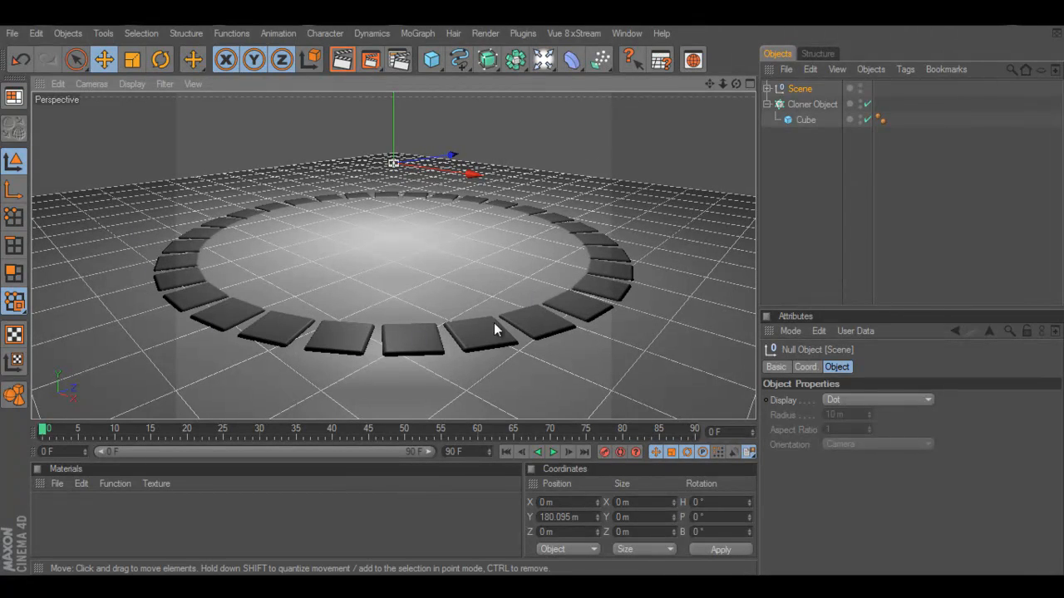
{"action": "mouse_move", "coordinate": [319, 207]}
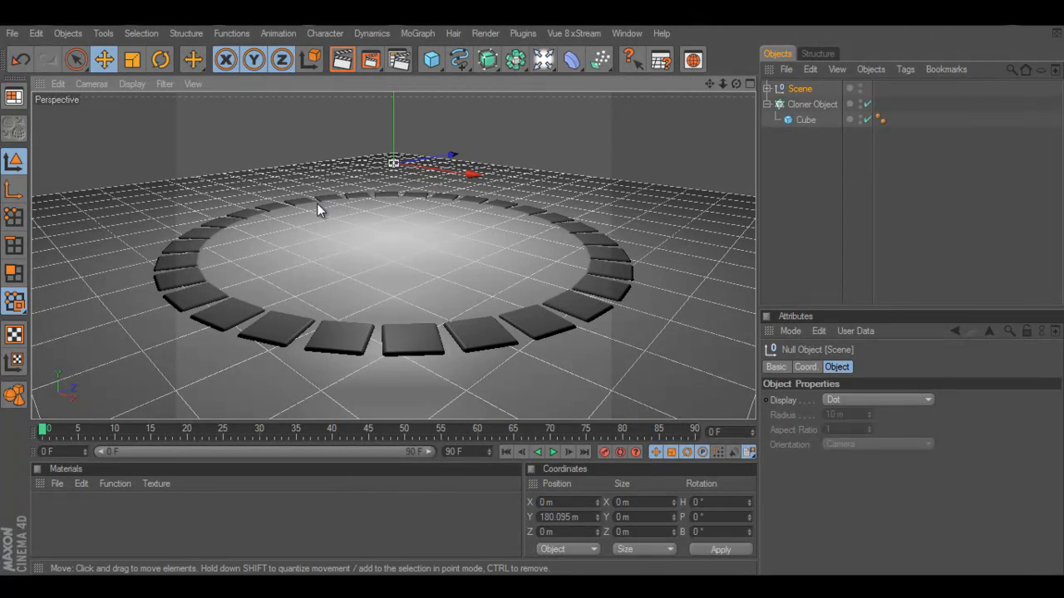
{"action": "mouse_move", "coordinate": [303, 246]}
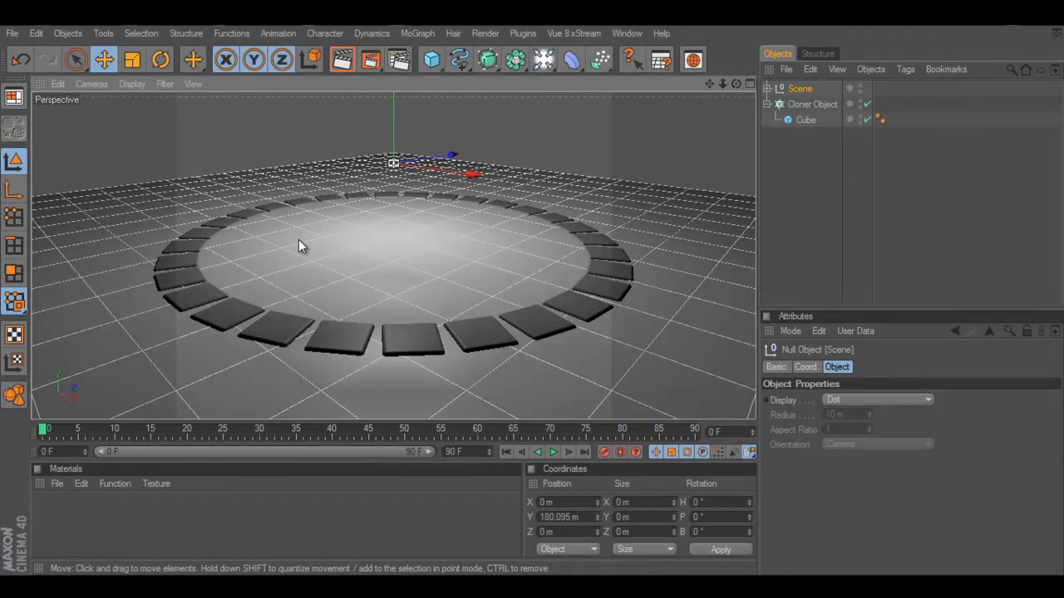
{"action": "mouse_move", "coordinate": [340, 250]}
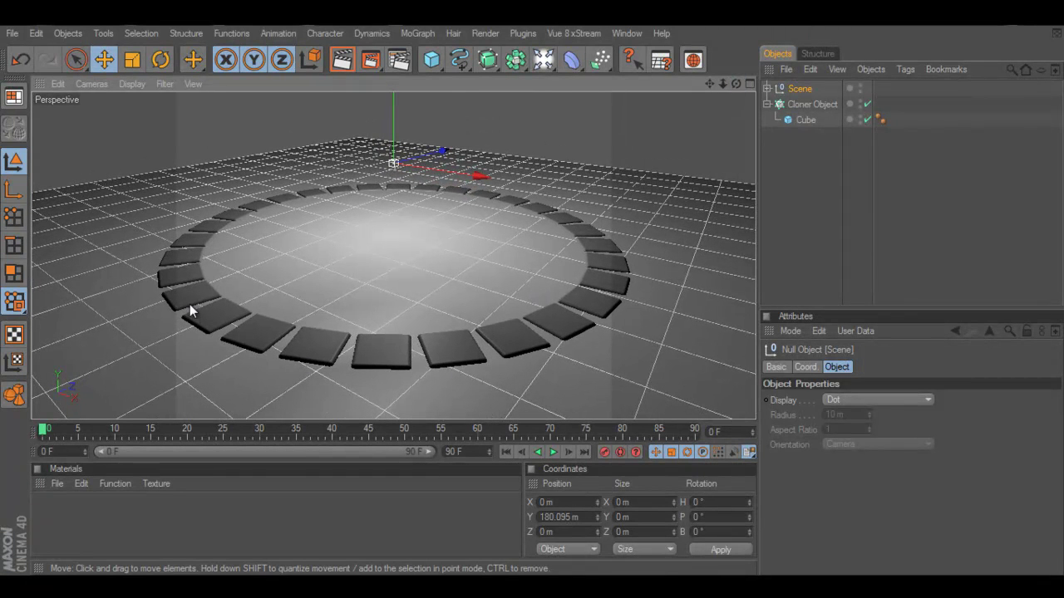
{"action": "mouse_move", "coordinate": [365, 356]}
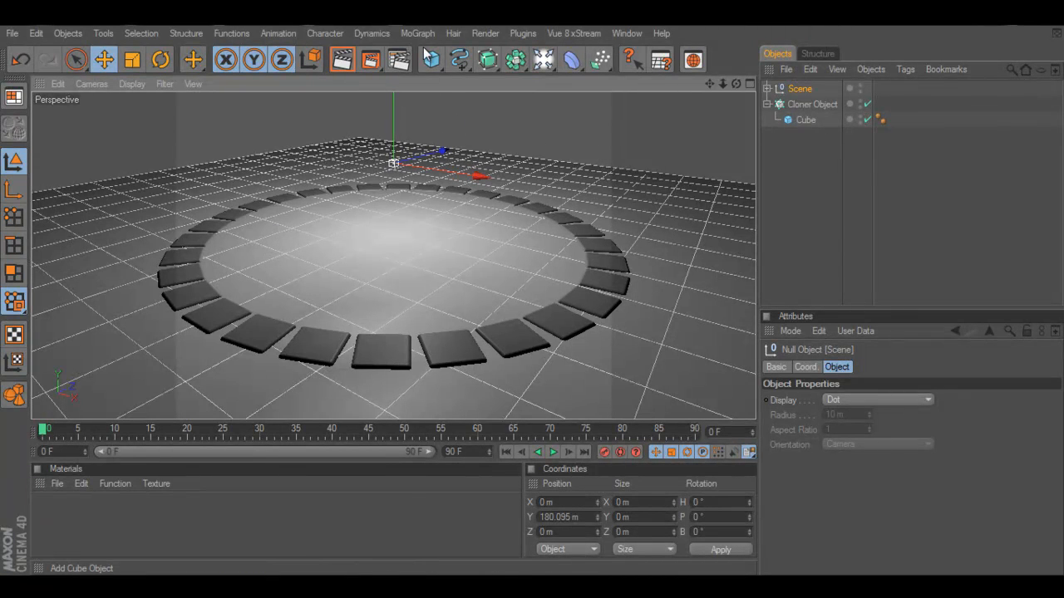
- Add a Sound Effector from the MoGraph menu and select the Cloner
{"action": "left_click", "coordinate": [415, 34]}
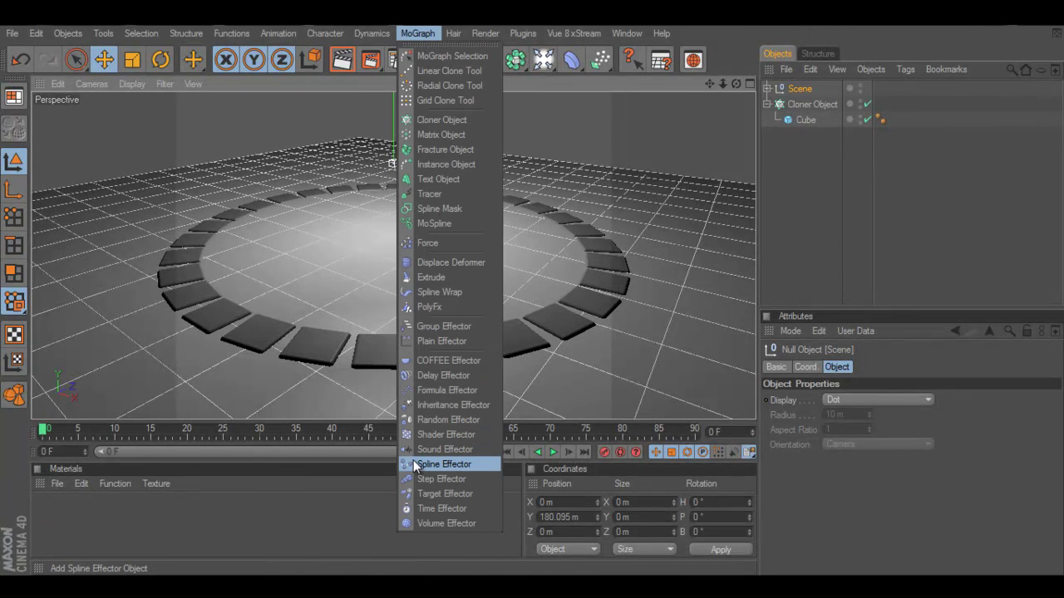
{"action": "left_click", "coordinate": [445, 449]}
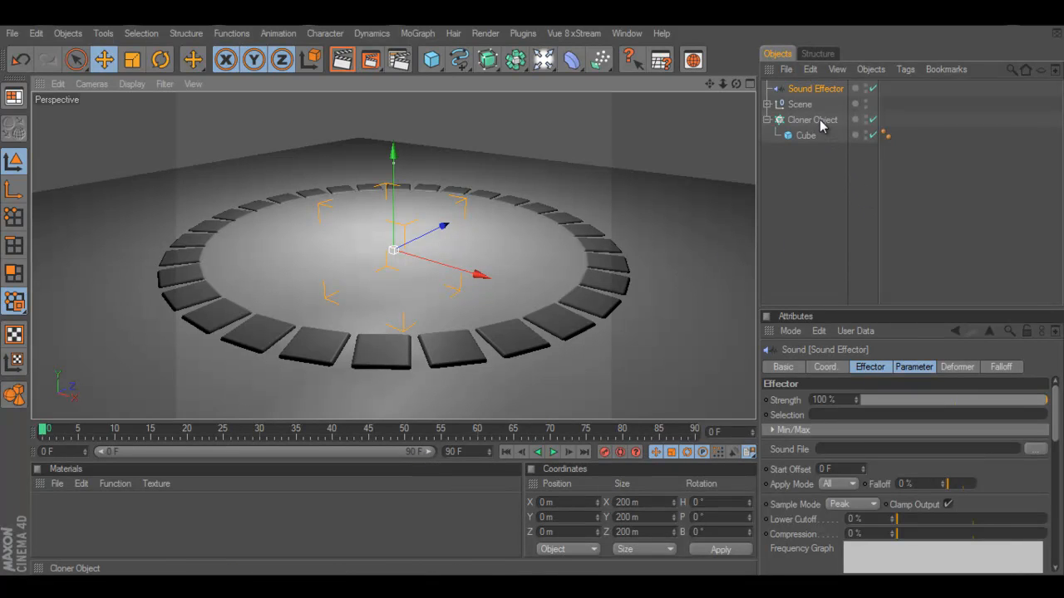
{"action": "left_click", "coordinate": [811, 119]}
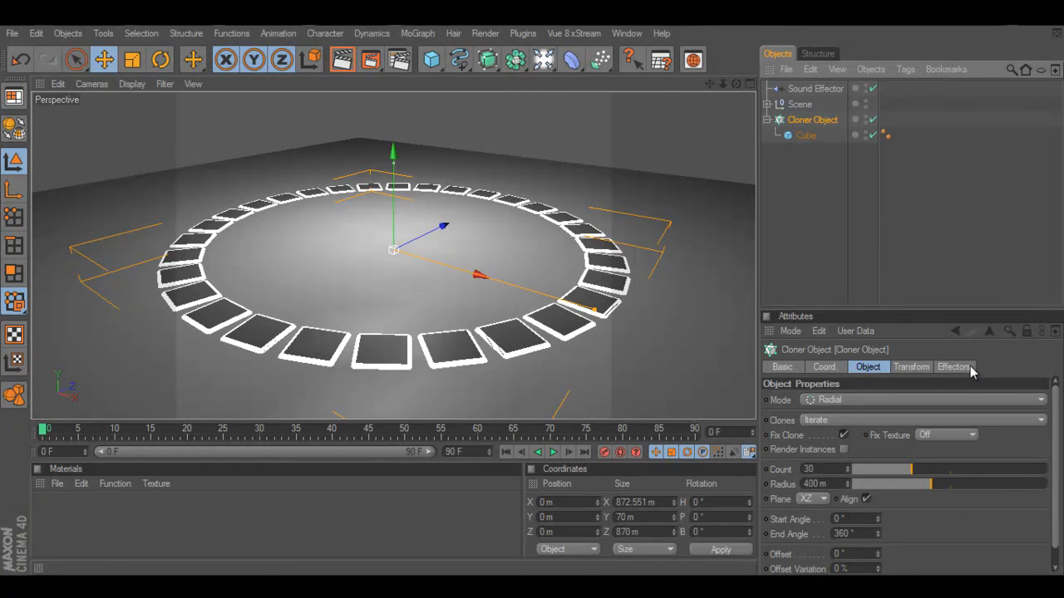
{"action": "mouse_move", "coordinate": [939, 202]}
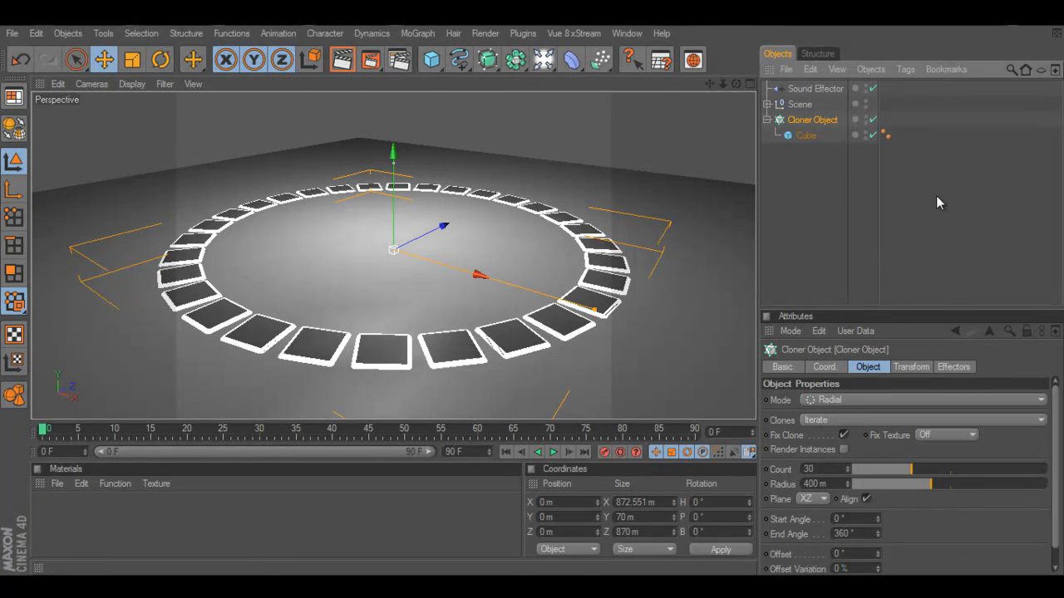
{"action": "mouse_move", "coordinate": [953, 372]}
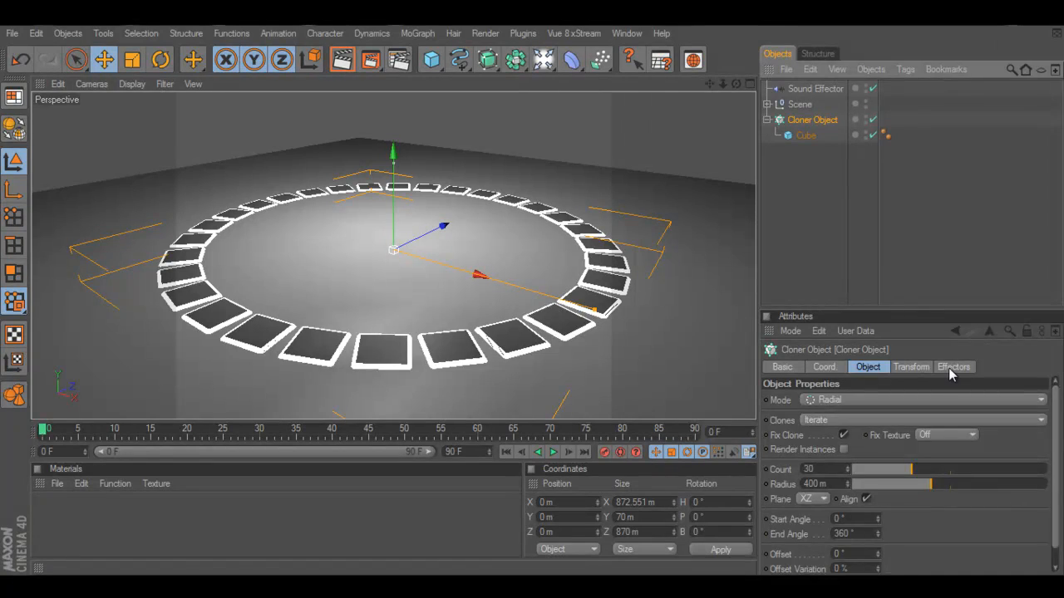
- Link the Sound Effector into the Cloner's Effectors list at 100% strength
{"action": "left_click", "coordinate": [954, 367]}
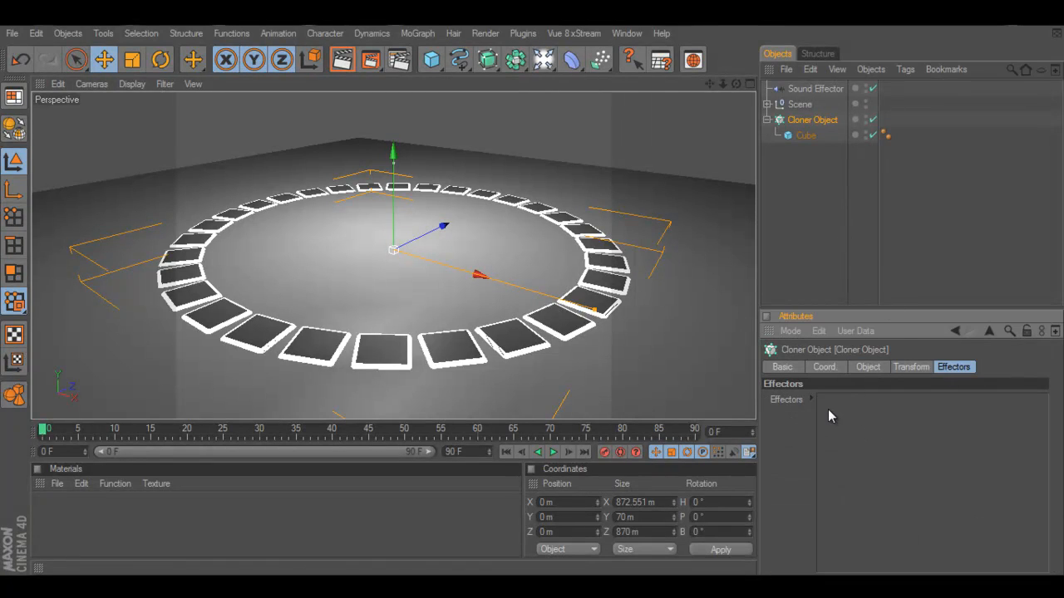
{"action": "mouse_move", "coordinate": [905, 429]}
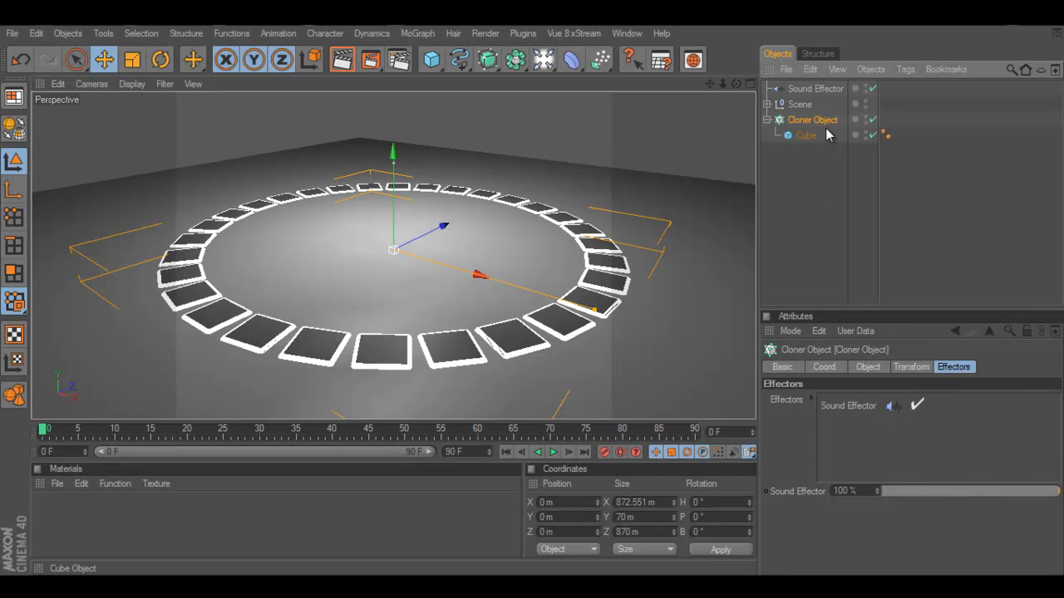
{"action": "left_click", "coordinate": [814, 90]}
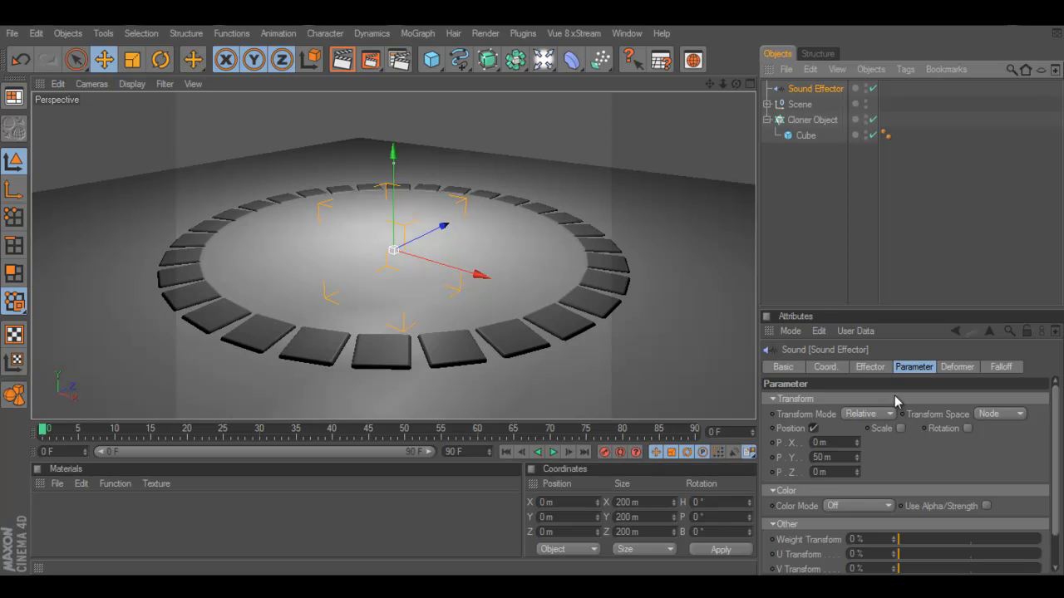
{"action": "mouse_move", "coordinate": [896, 435]}
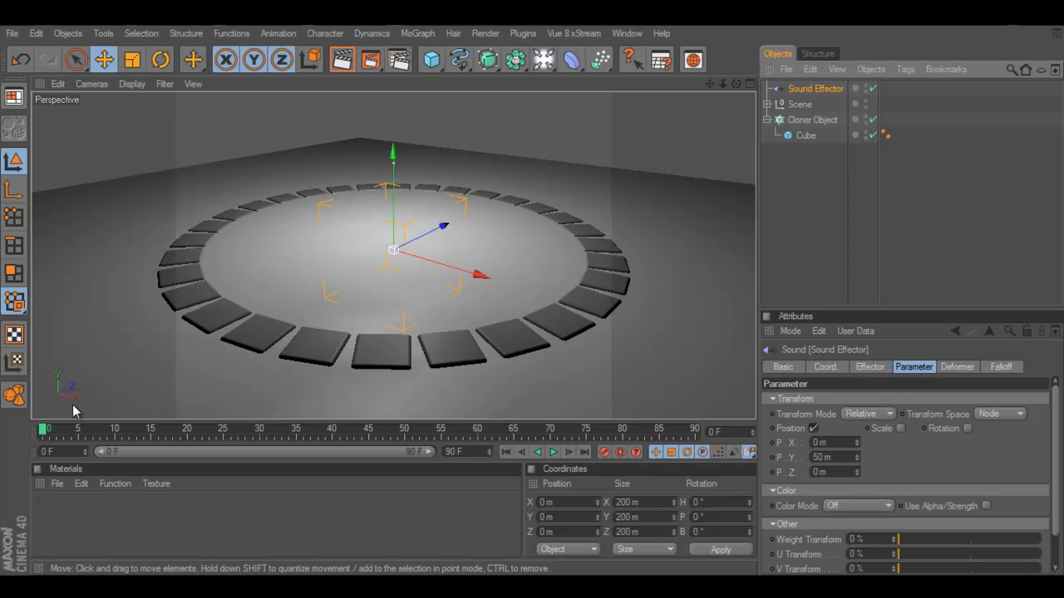
{"action": "mouse_move", "coordinate": [60, 394]}
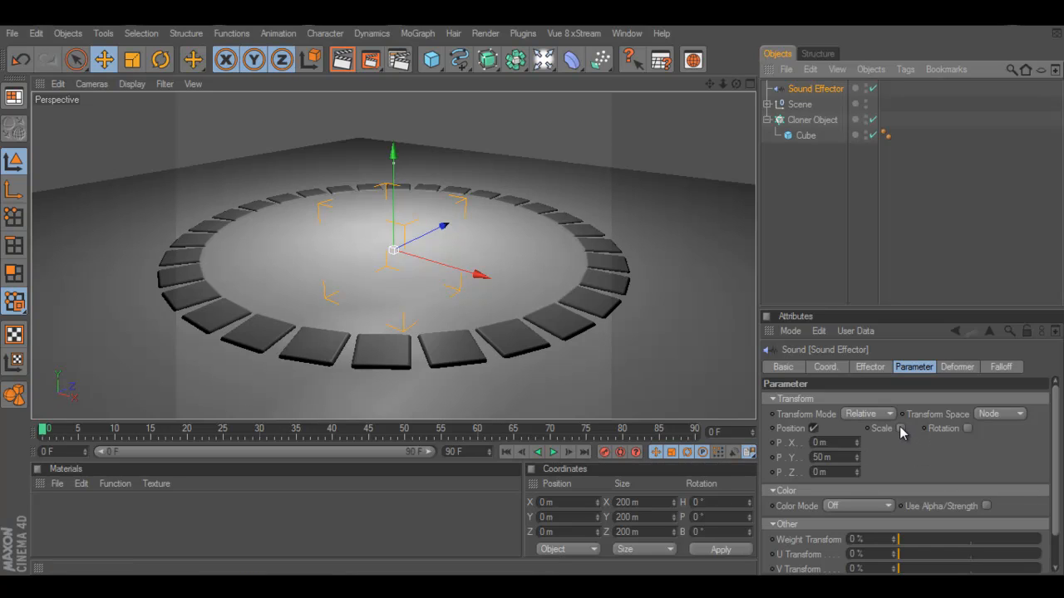
- Enable Scale on the Sound Effector and set S.Y to 7
{"action": "left_click", "coordinate": [894, 429]}
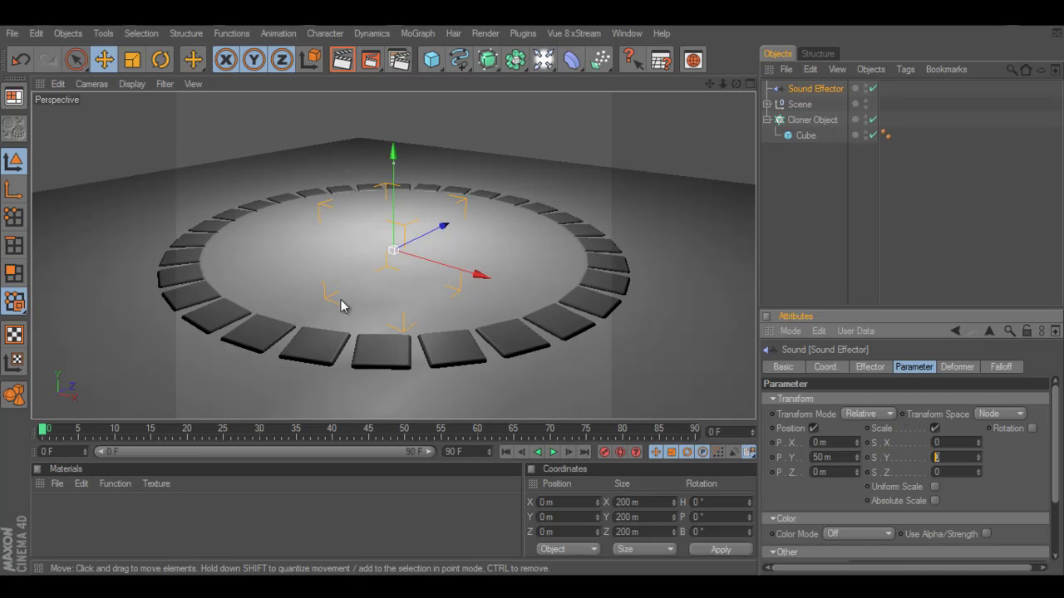
{"action": "mouse_move", "coordinate": [283, 376]}
{"action": "type", "text": "1"}
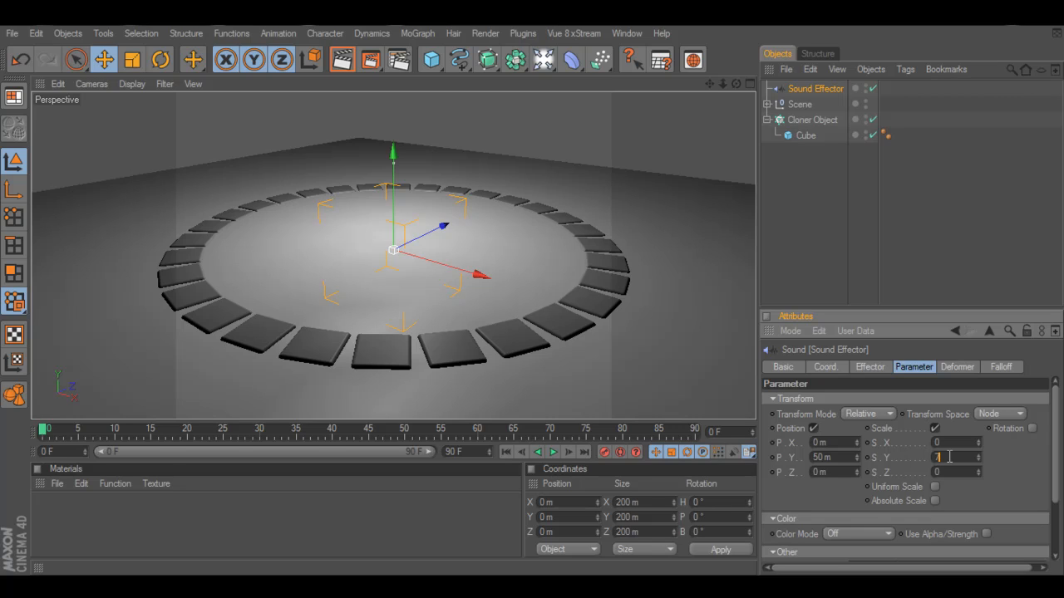
{"action": "left_click", "coordinate": [861, 536]}
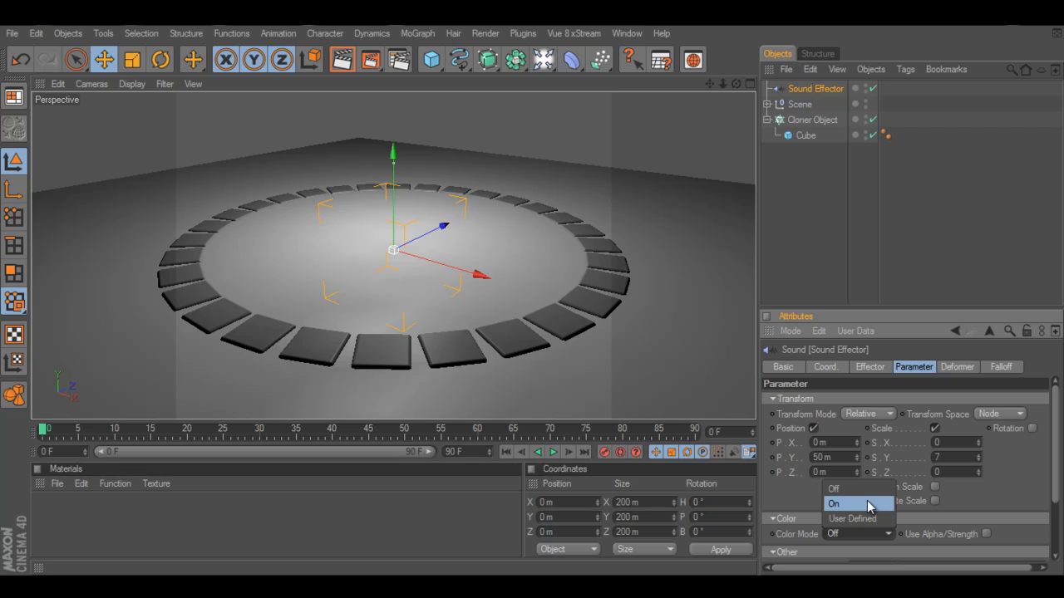
- Turn on the effector's Color with Use Alpha/Strength enabled
{"action": "left_click", "coordinate": [835, 502]}
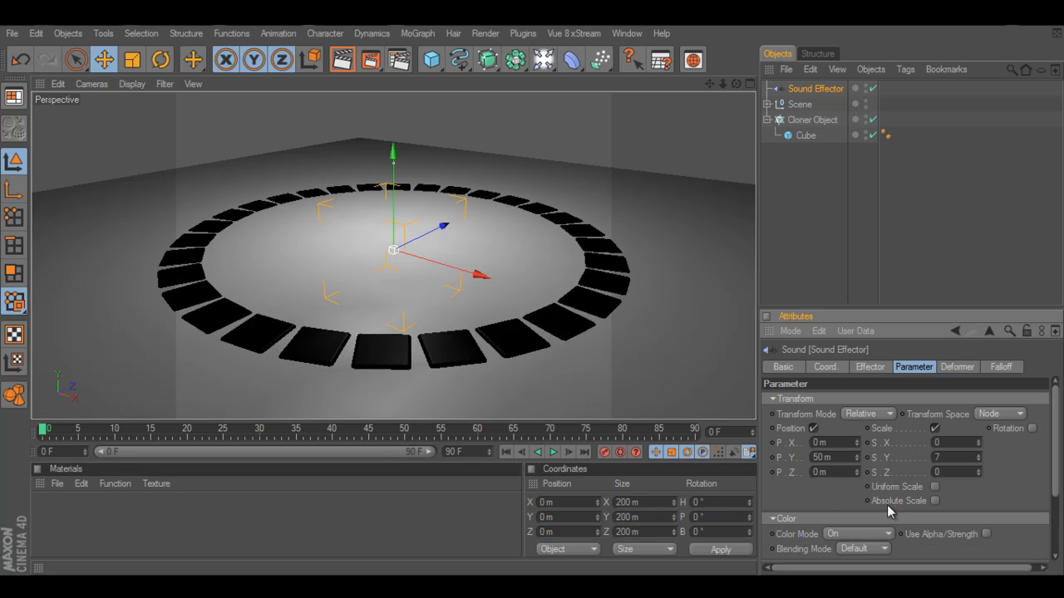
{"action": "mouse_move", "coordinate": [984, 532]}
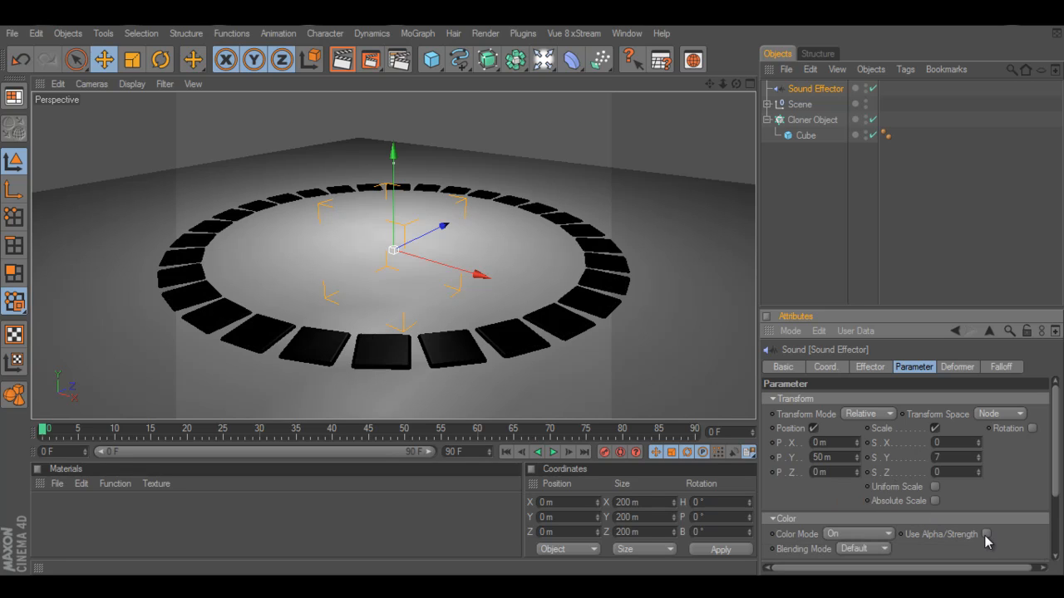
{"action": "left_click", "coordinate": [997, 535]}
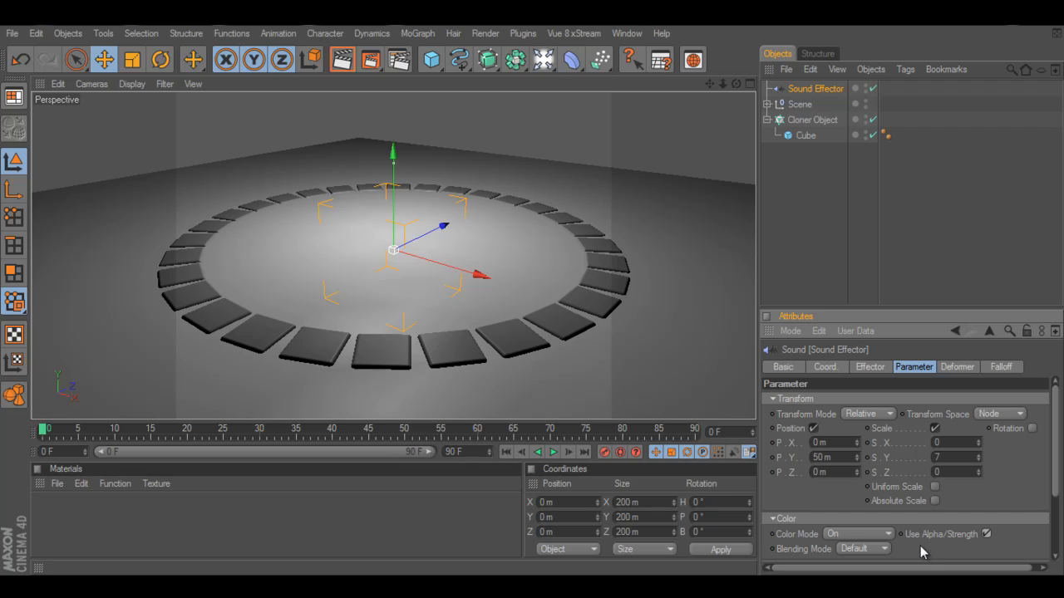
{"action": "mouse_move", "coordinate": [913, 545]}
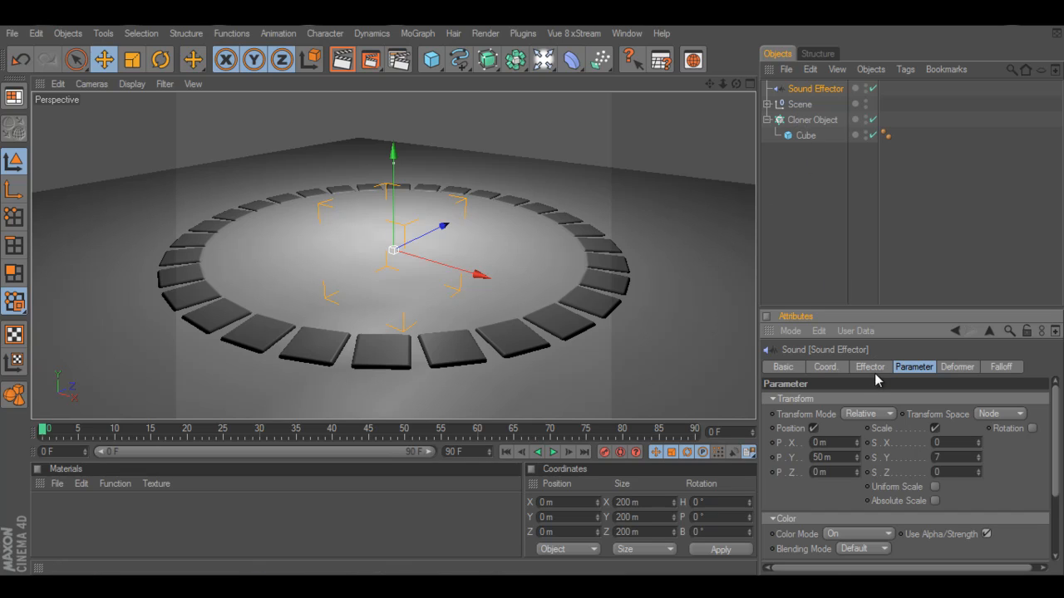
{"action": "left_click", "coordinate": [870, 367]}
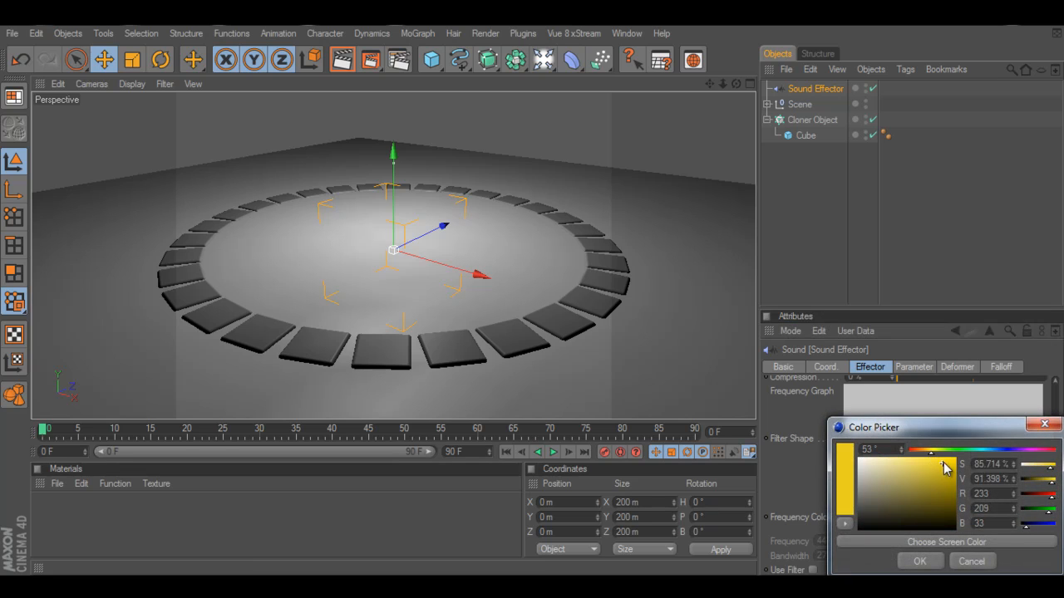
- Choose a yellow colour in the Color Picker for the Sound Effector's cubes
{"action": "left_click", "coordinate": [921, 562]}
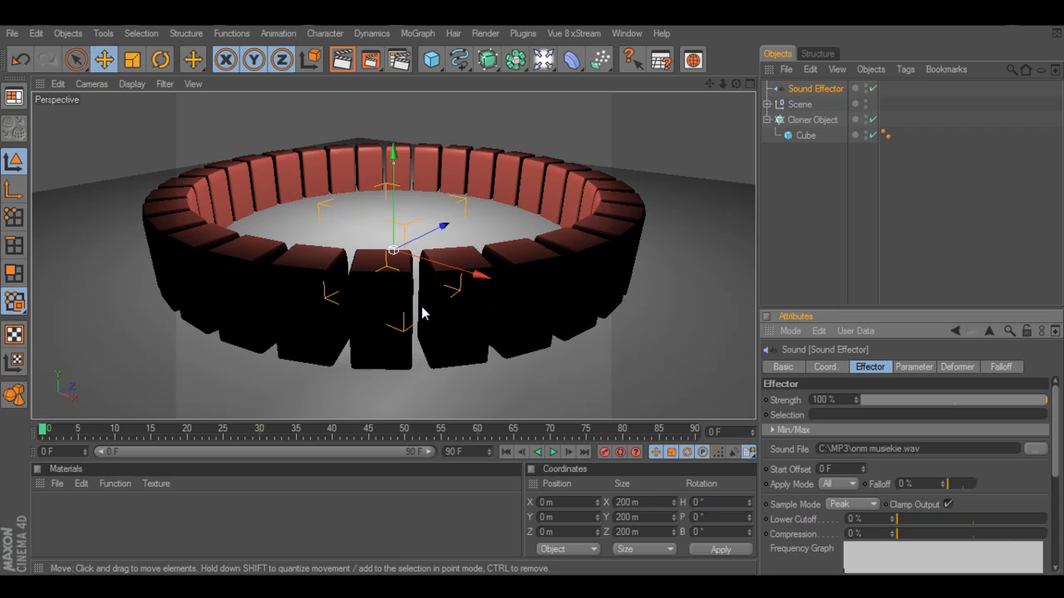
- Preview the cubes reacting to the music, then set the Sound Effector's Apply Mode to Step
{"action": "scroll", "scroll_direction": "down", "scroll_amount": 3}
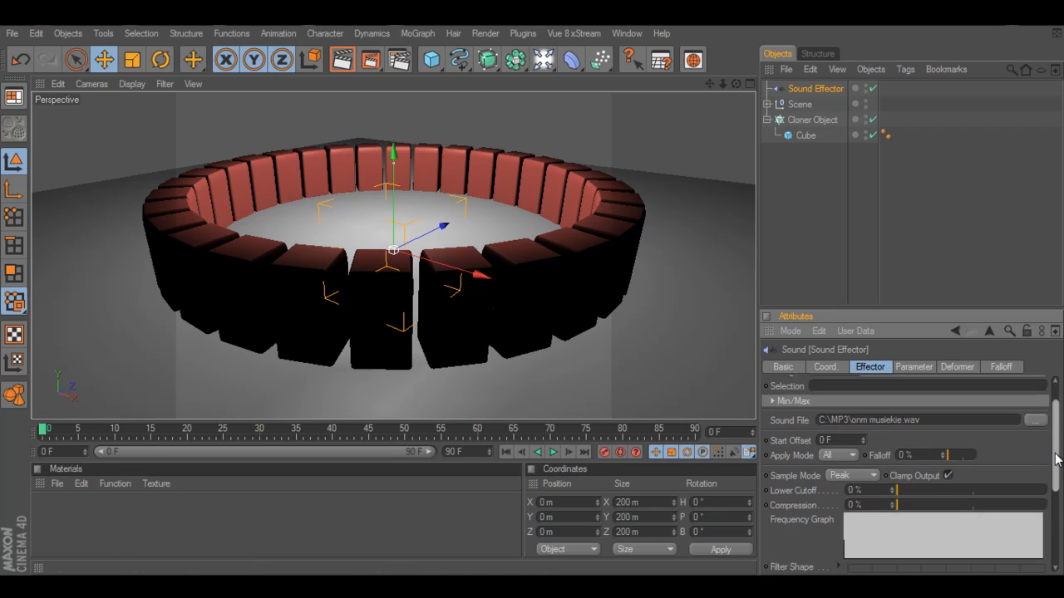
{"action": "scroll", "scroll_direction": "down", "scroll_amount": 3}
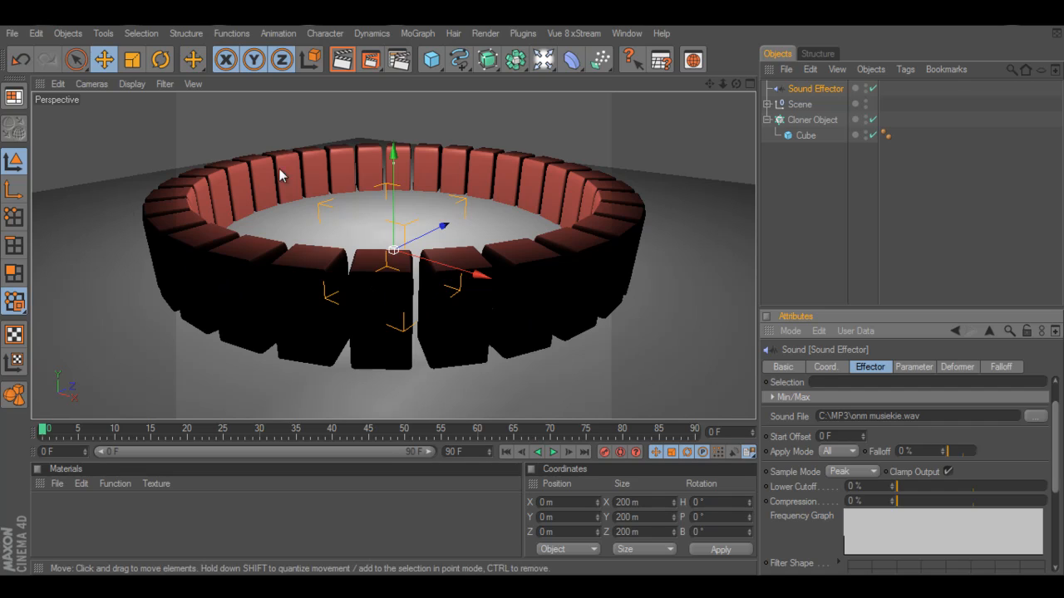
{"action": "mouse_move", "coordinate": [547, 368]}
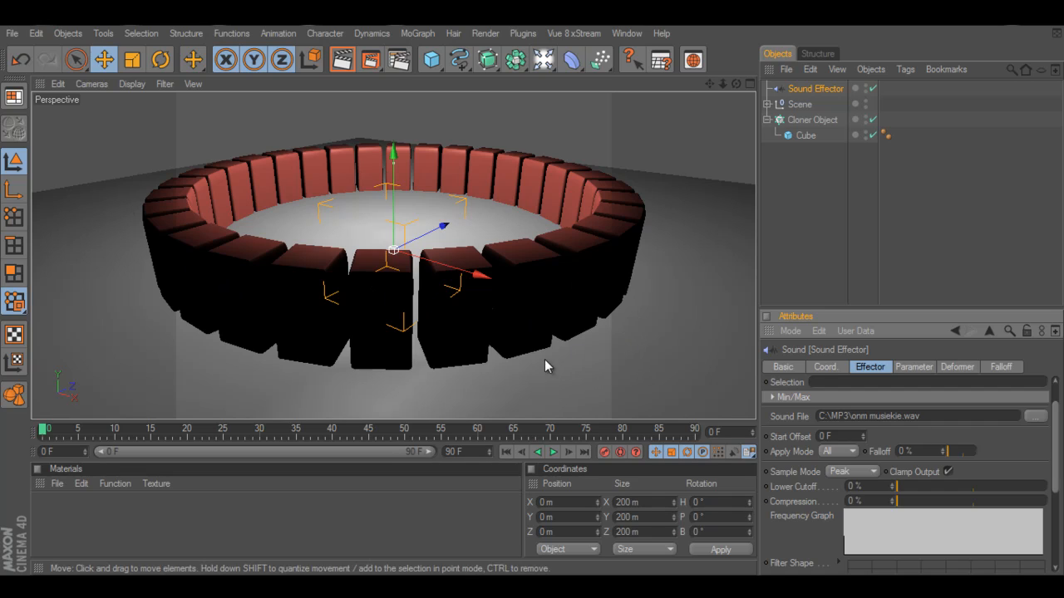
{"action": "left_click", "coordinate": [552, 452]}
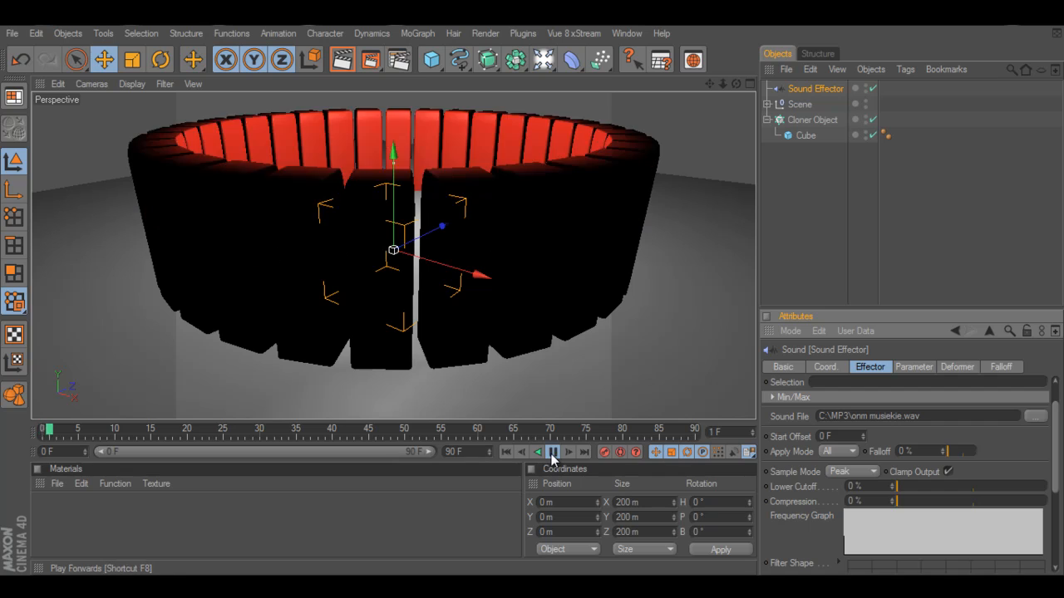
{"action": "left_click", "coordinate": [552, 452]}
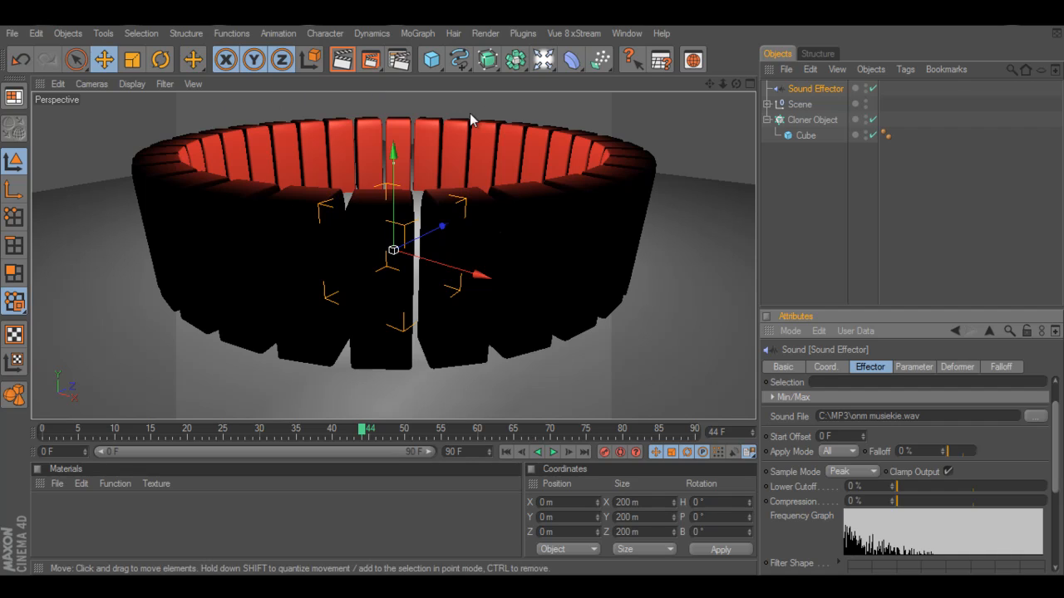
{"action": "mouse_move", "coordinate": [363, 354]}
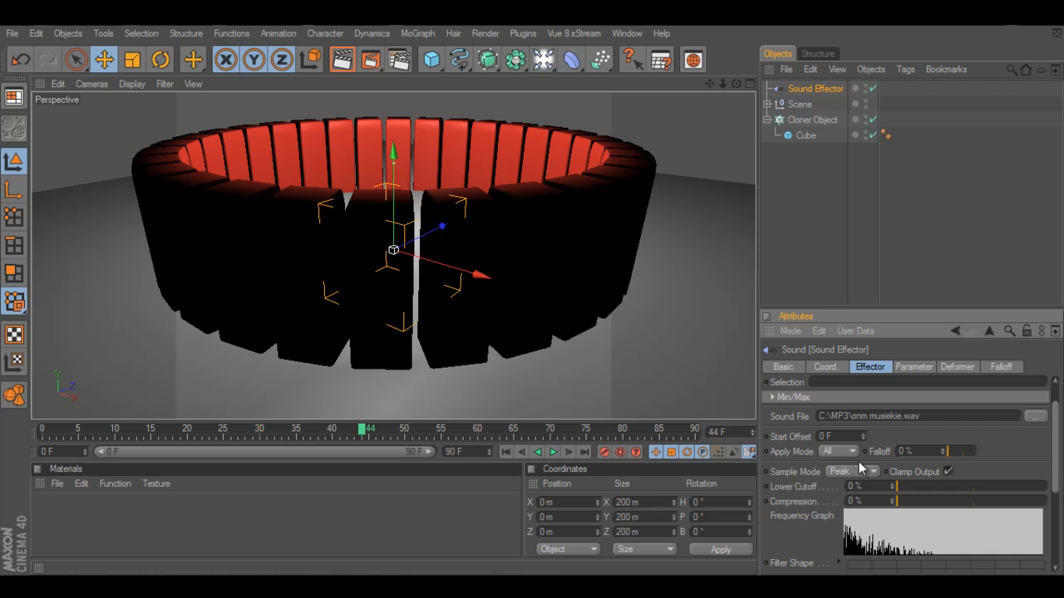
{"action": "mouse_move", "coordinate": [861, 399]}
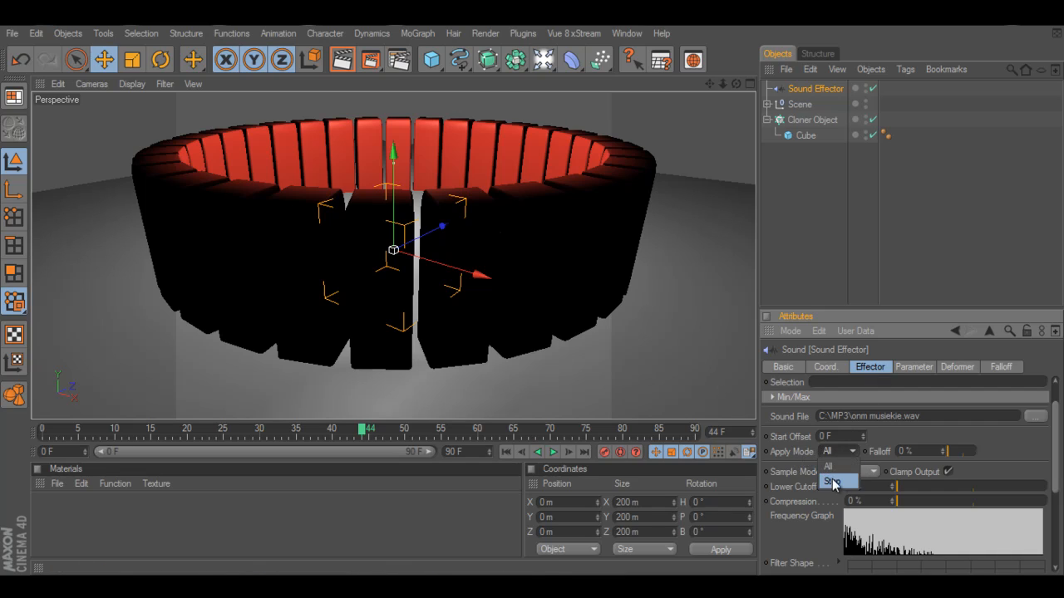
{"action": "left_click", "coordinate": [835, 479]}
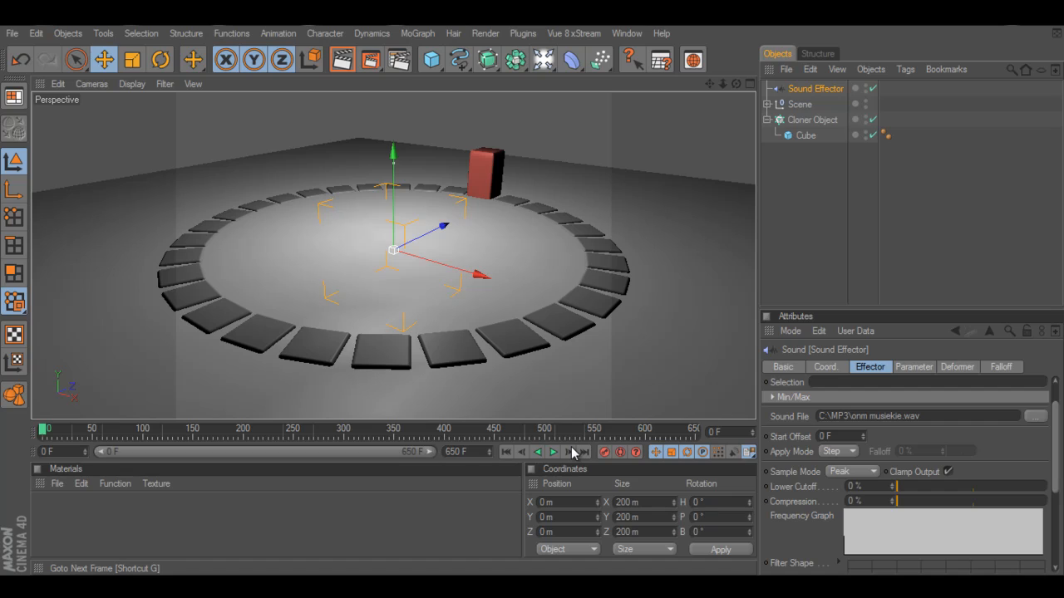
{"action": "mouse_move", "coordinate": [645, 430]}
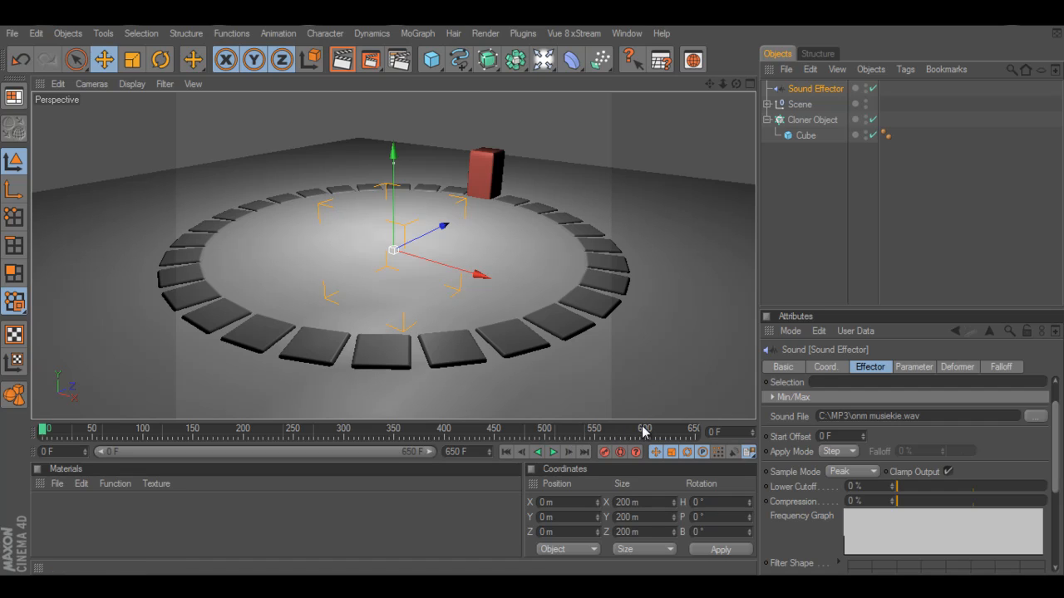
{"action": "mouse_move", "coordinate": [685, 471]}
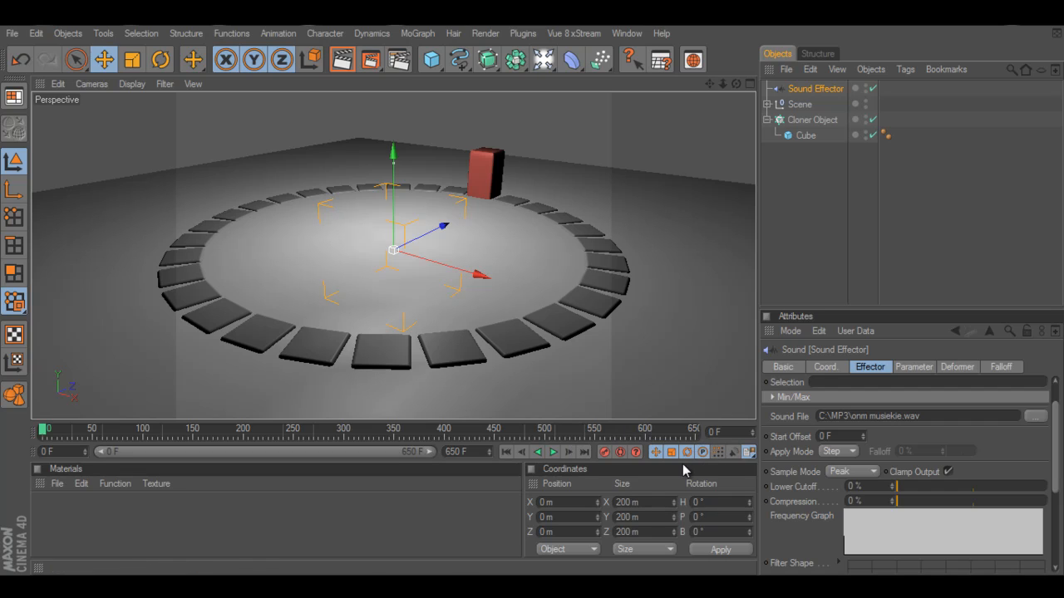
{"action": "mouse_move", "coordinate": [747, 454]}
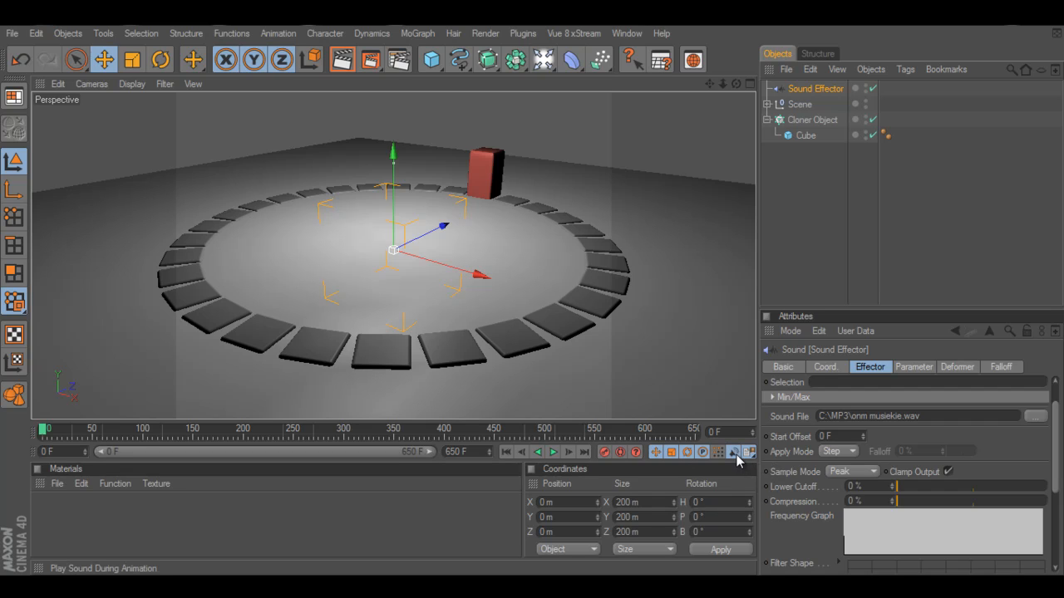
{"action": "mouse_move", "coordinate": [608, 439]}
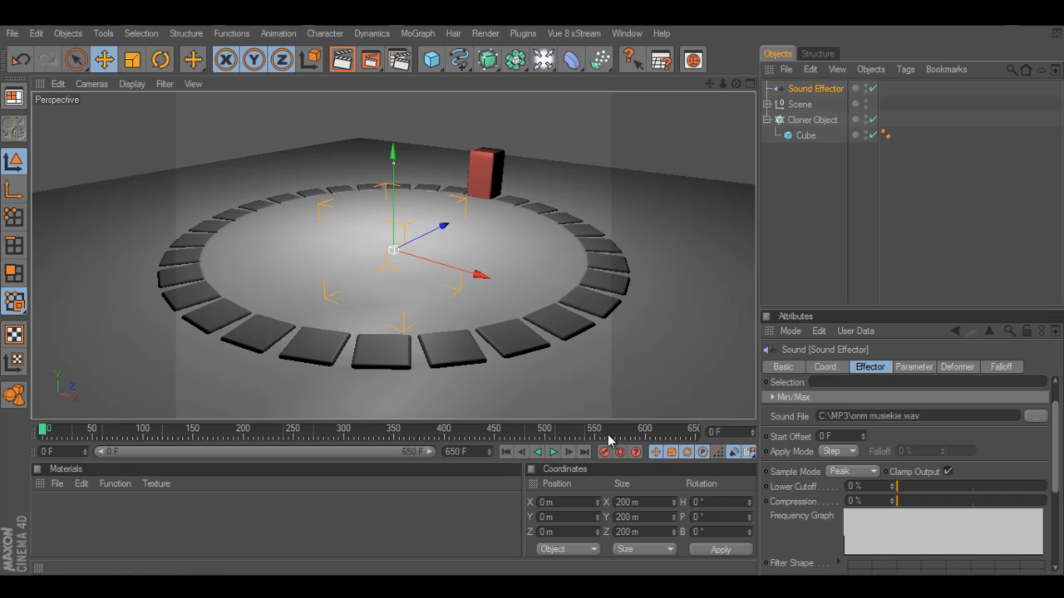
{"action": "mouse_move", "coordinate": [554, 452]}
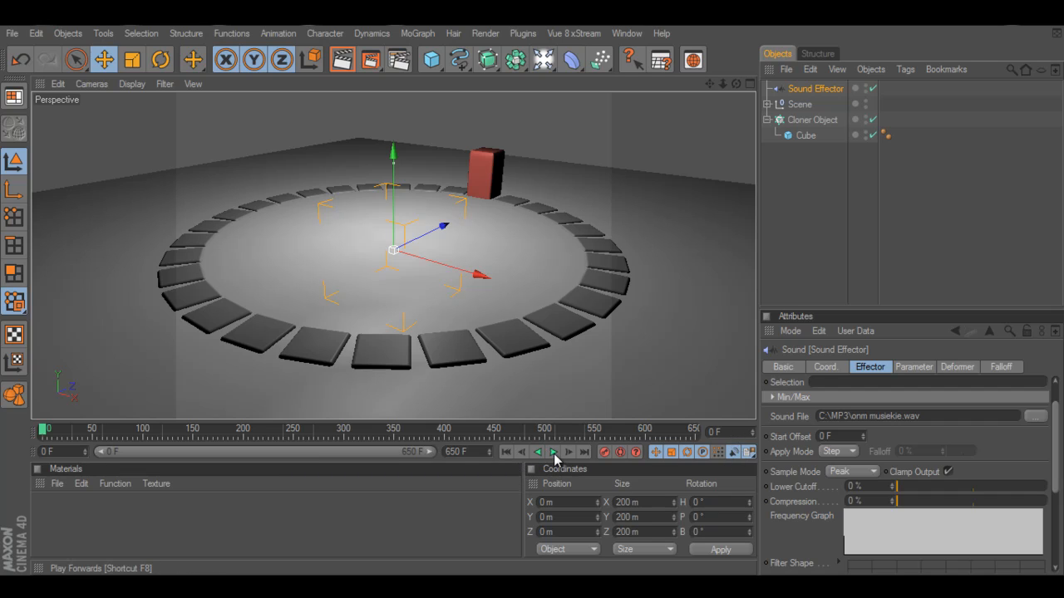
- Play the scene with sound so the cubes rise into tall red bars, then stop to view them
{"action": "left_click", "coordinate": [552, 452]}
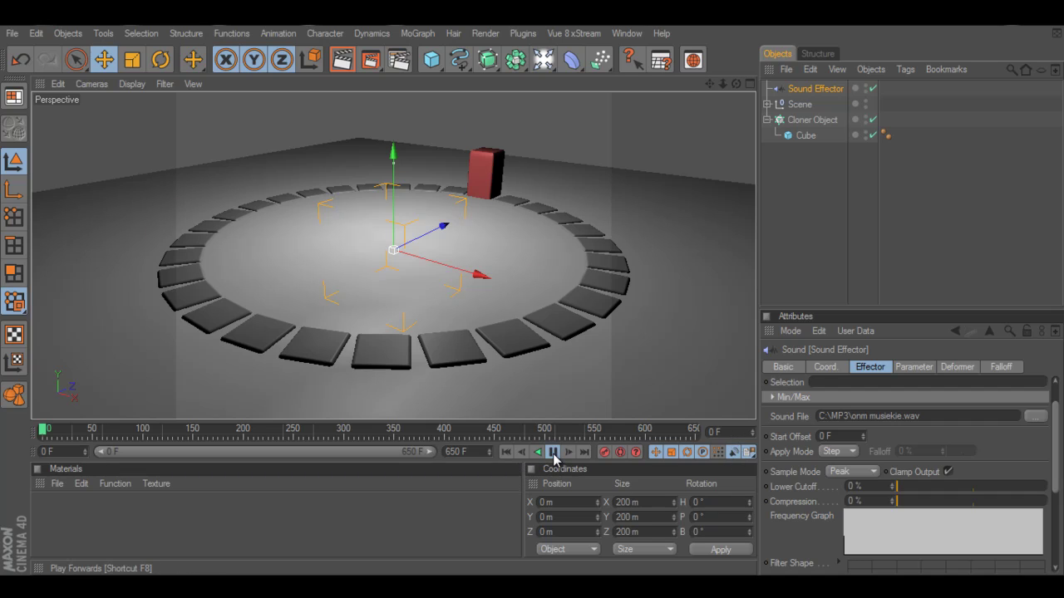
{"action": "left_click", "coordinate": [552, 452]}
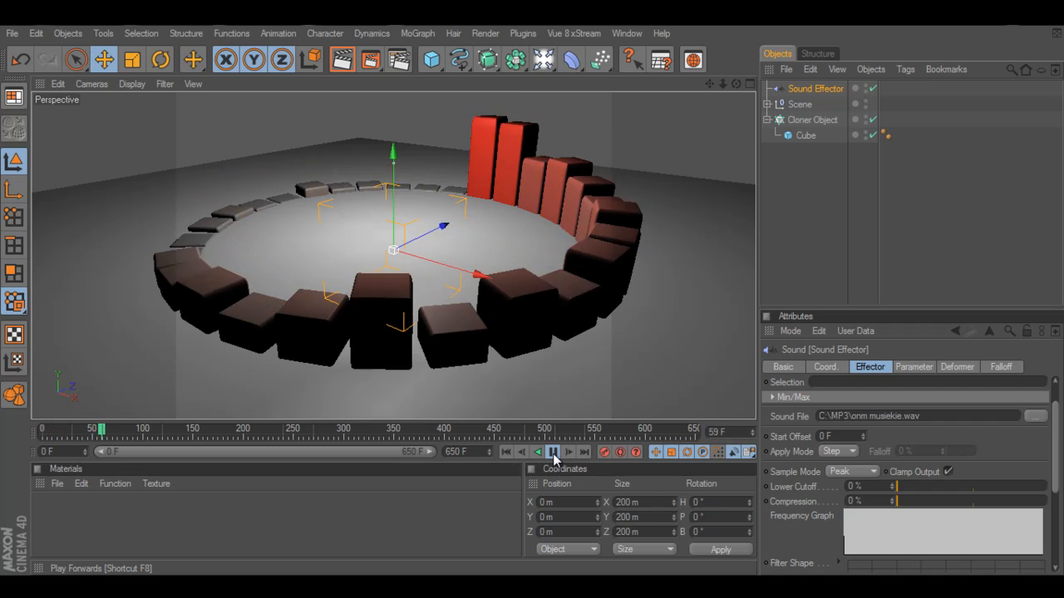
{"action": "left_click", "coordinate": [552, 452]}
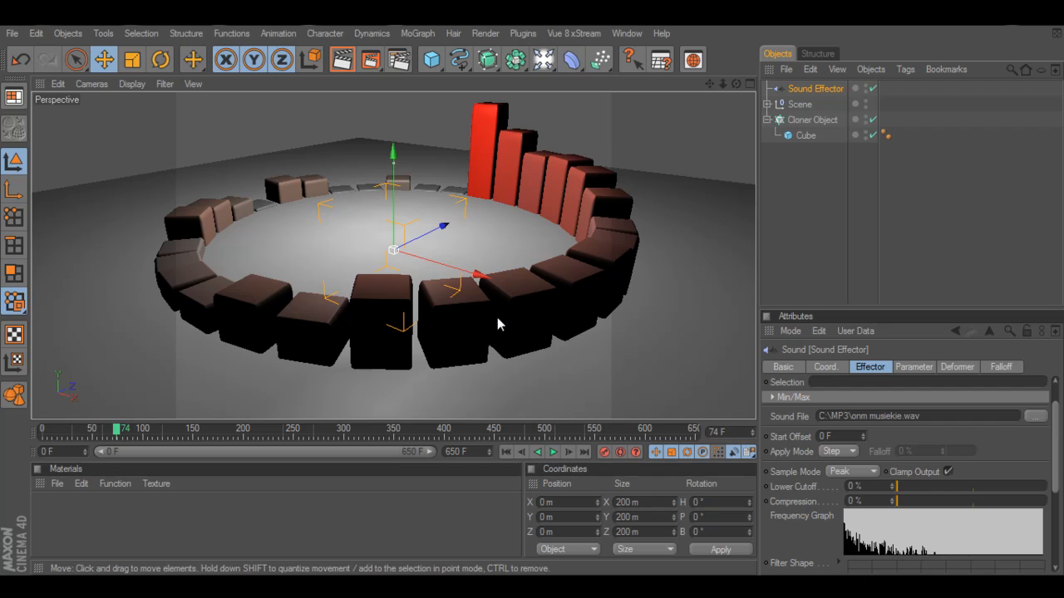
{"action": "mouse_move", "coordinate": [507, 316]}
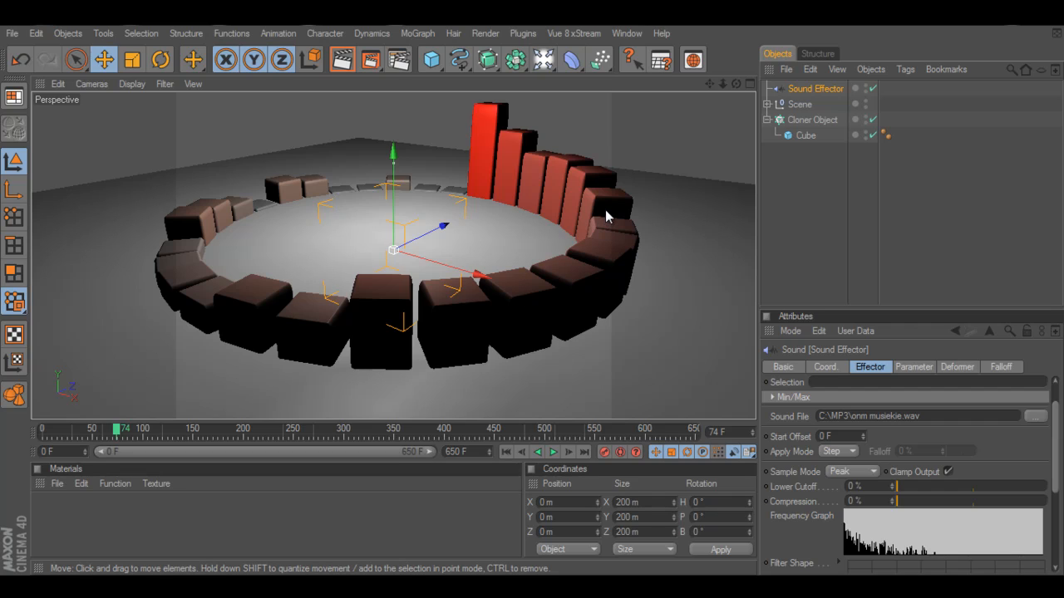
{"action": "mouse_move", "coordinate": [540, 236]}
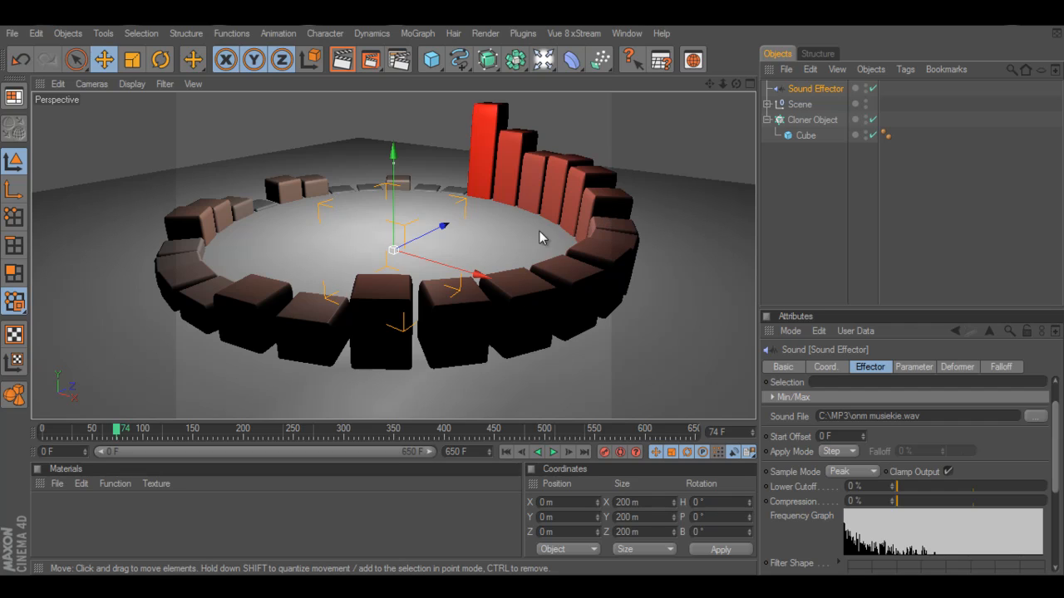
{"action": "mouse_move", "coordinate": [422, 98]}
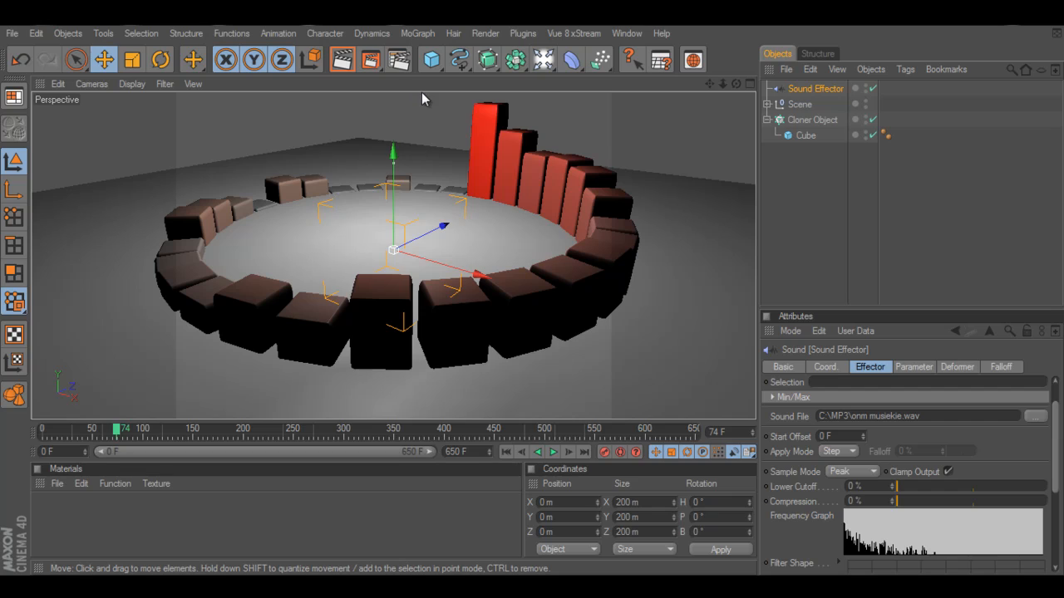
{"action": "mouse_move", "coordinate": [492, 163]}
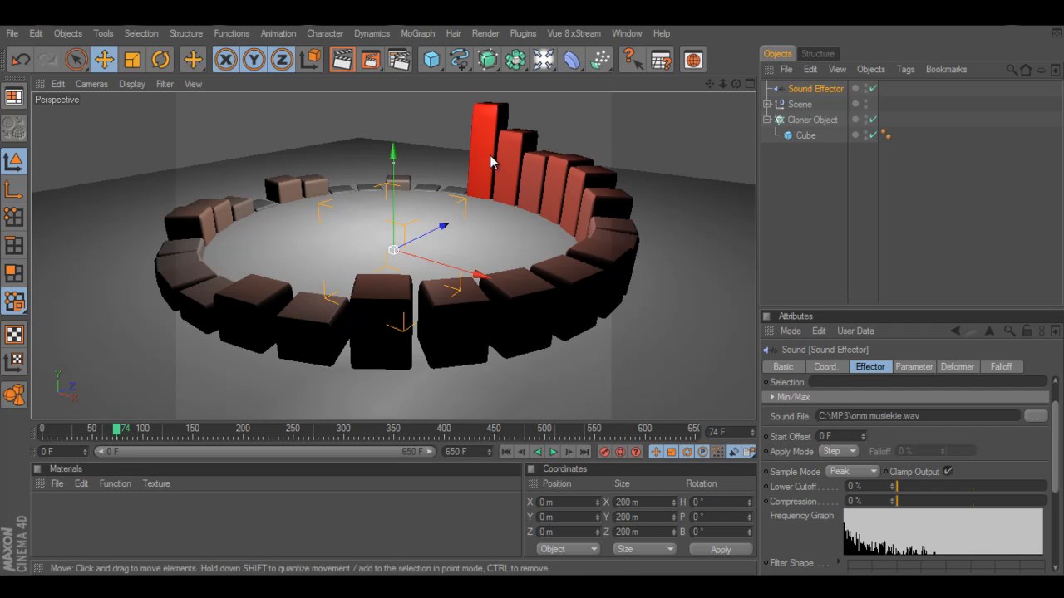
{"action": "mouse_move", "coordinate": [225, 226]}
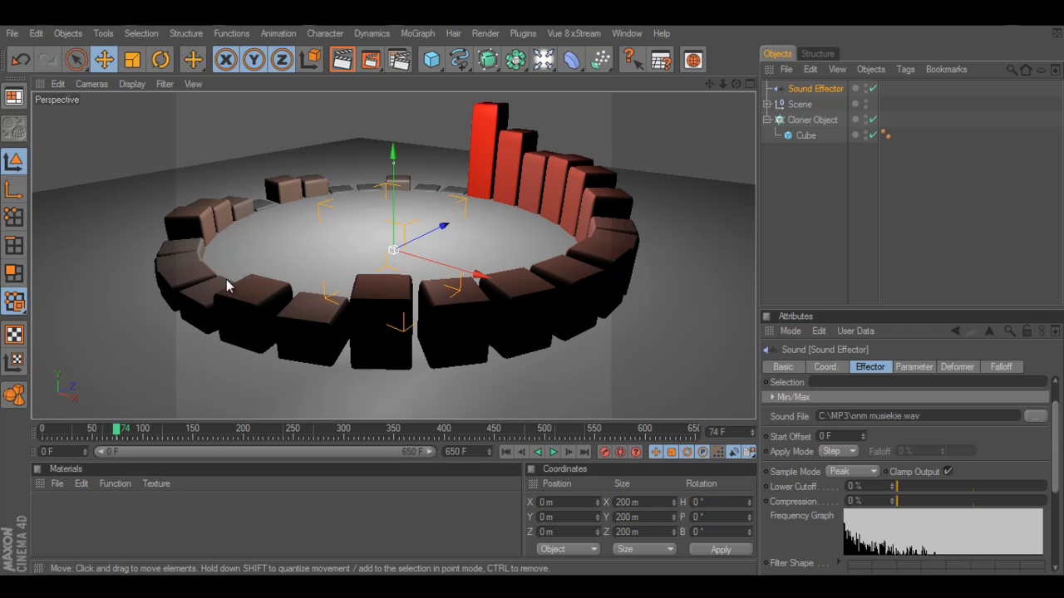
{"action": "mouse_move", "coordinate": [492, 329]}
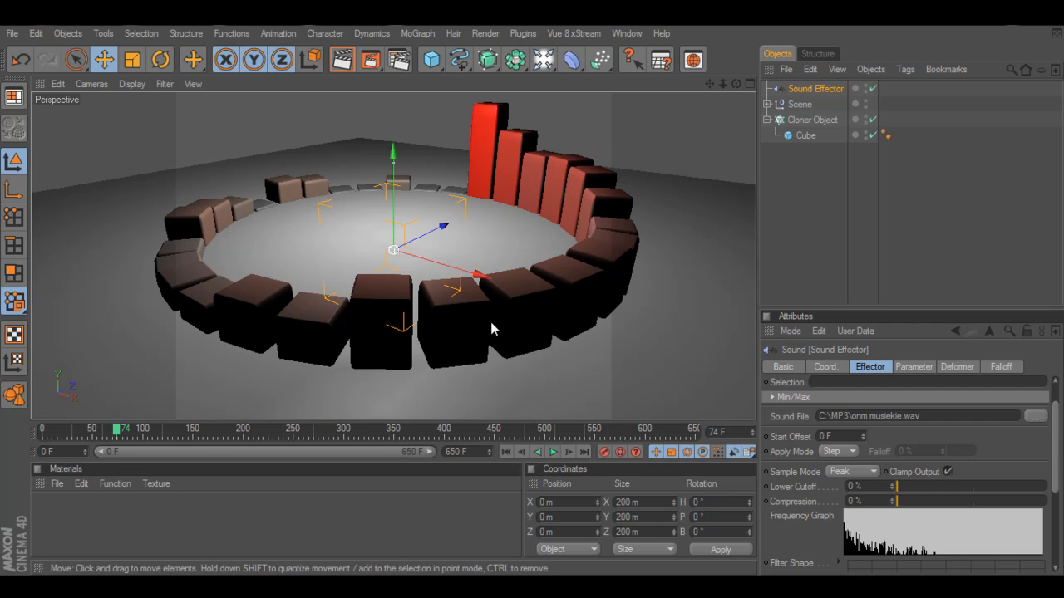
{"action": "mouse_move", "coordinate": [555, 341]}
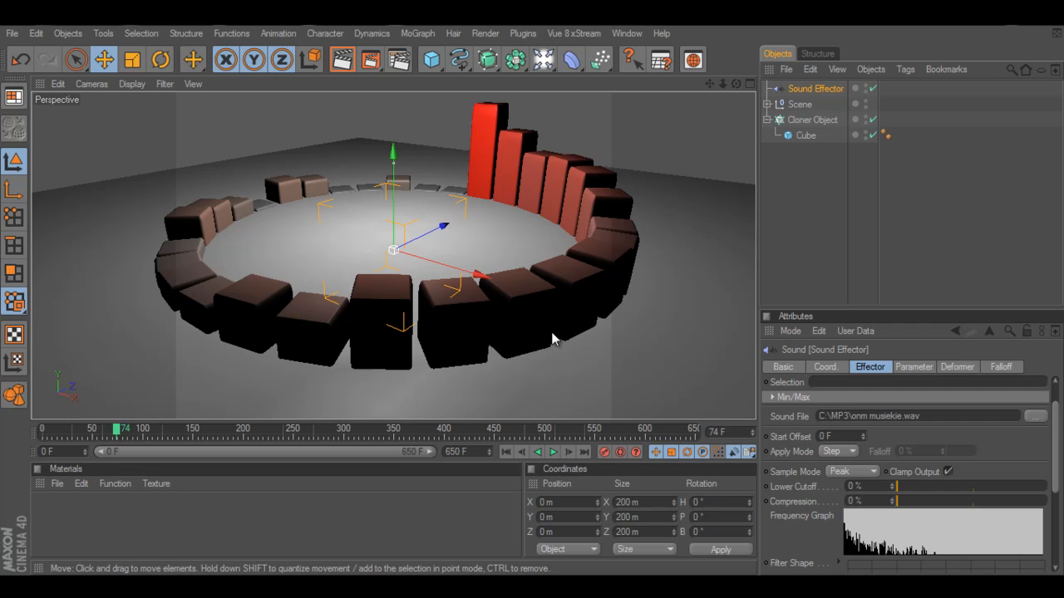